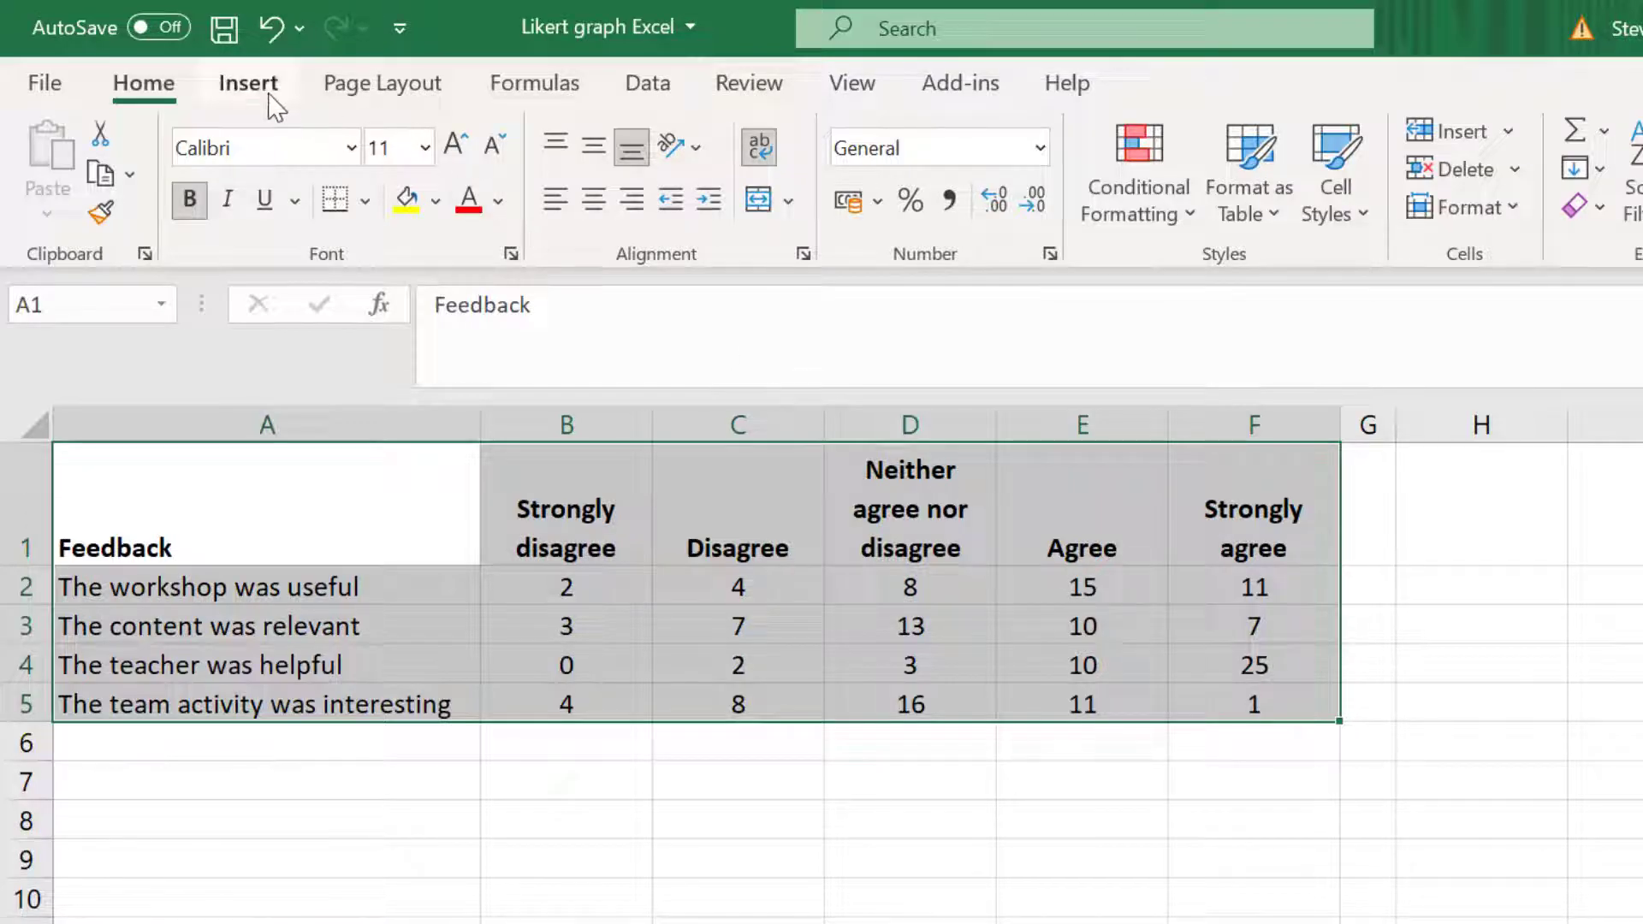
# Insert a 100% stacked bar chart from the selected feedback table A1:F5.
pyautogui.click(249, 82)
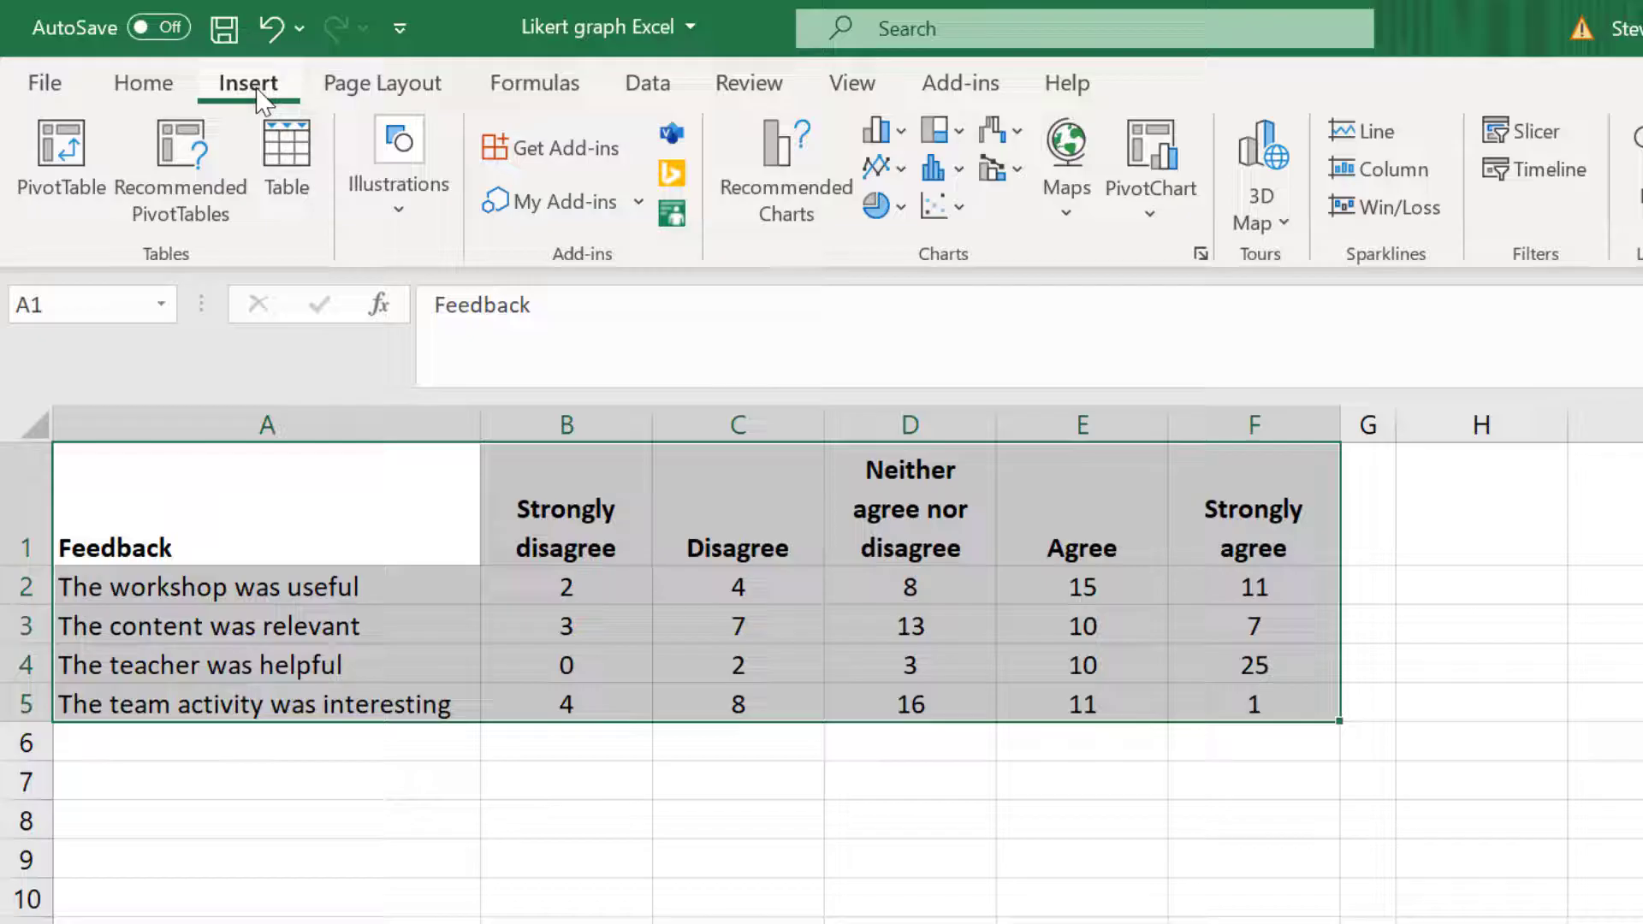
pyautogui.moveTo(876, 134)
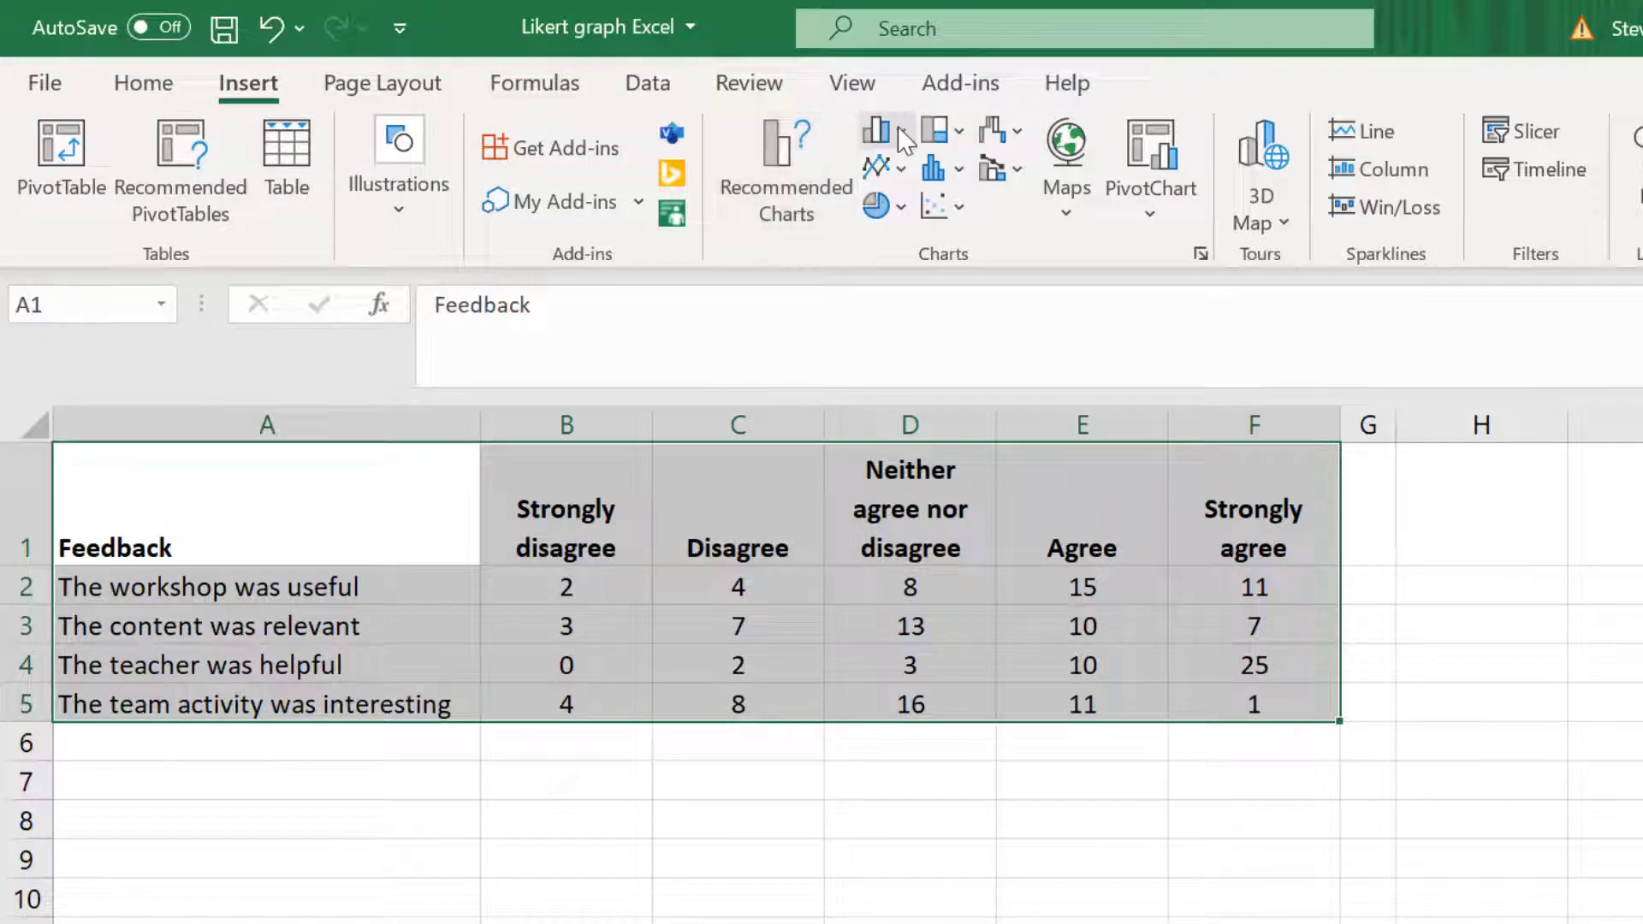
pyautogui.click(878, 133)
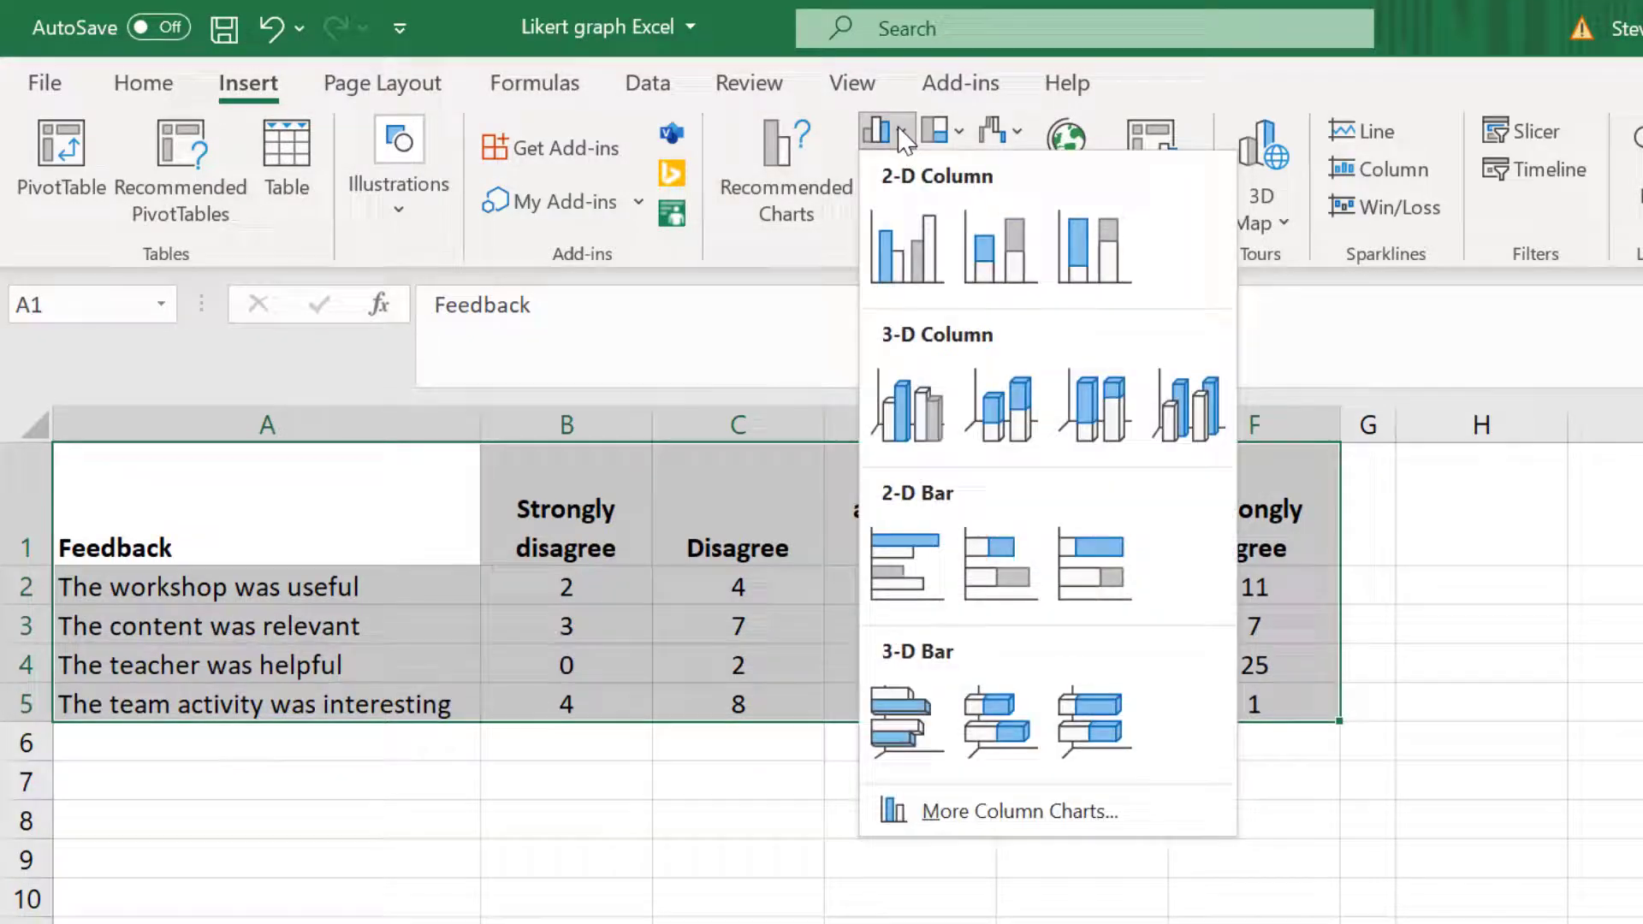
pyautogui.moveTo(1094, 563)
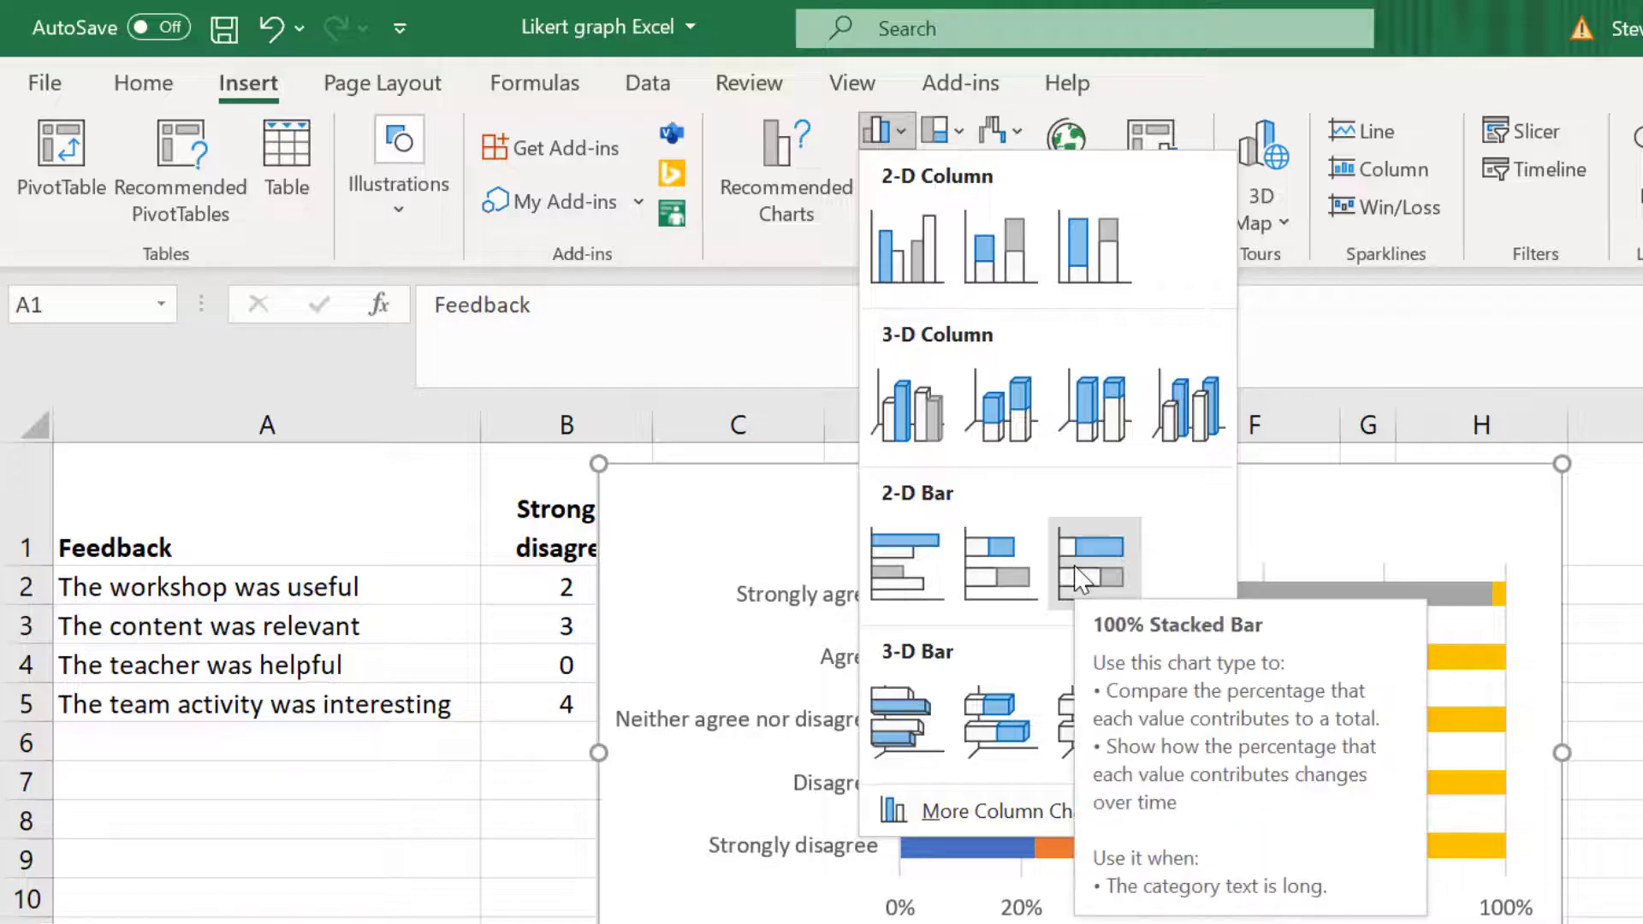
pyautogui.click(1094, 563)
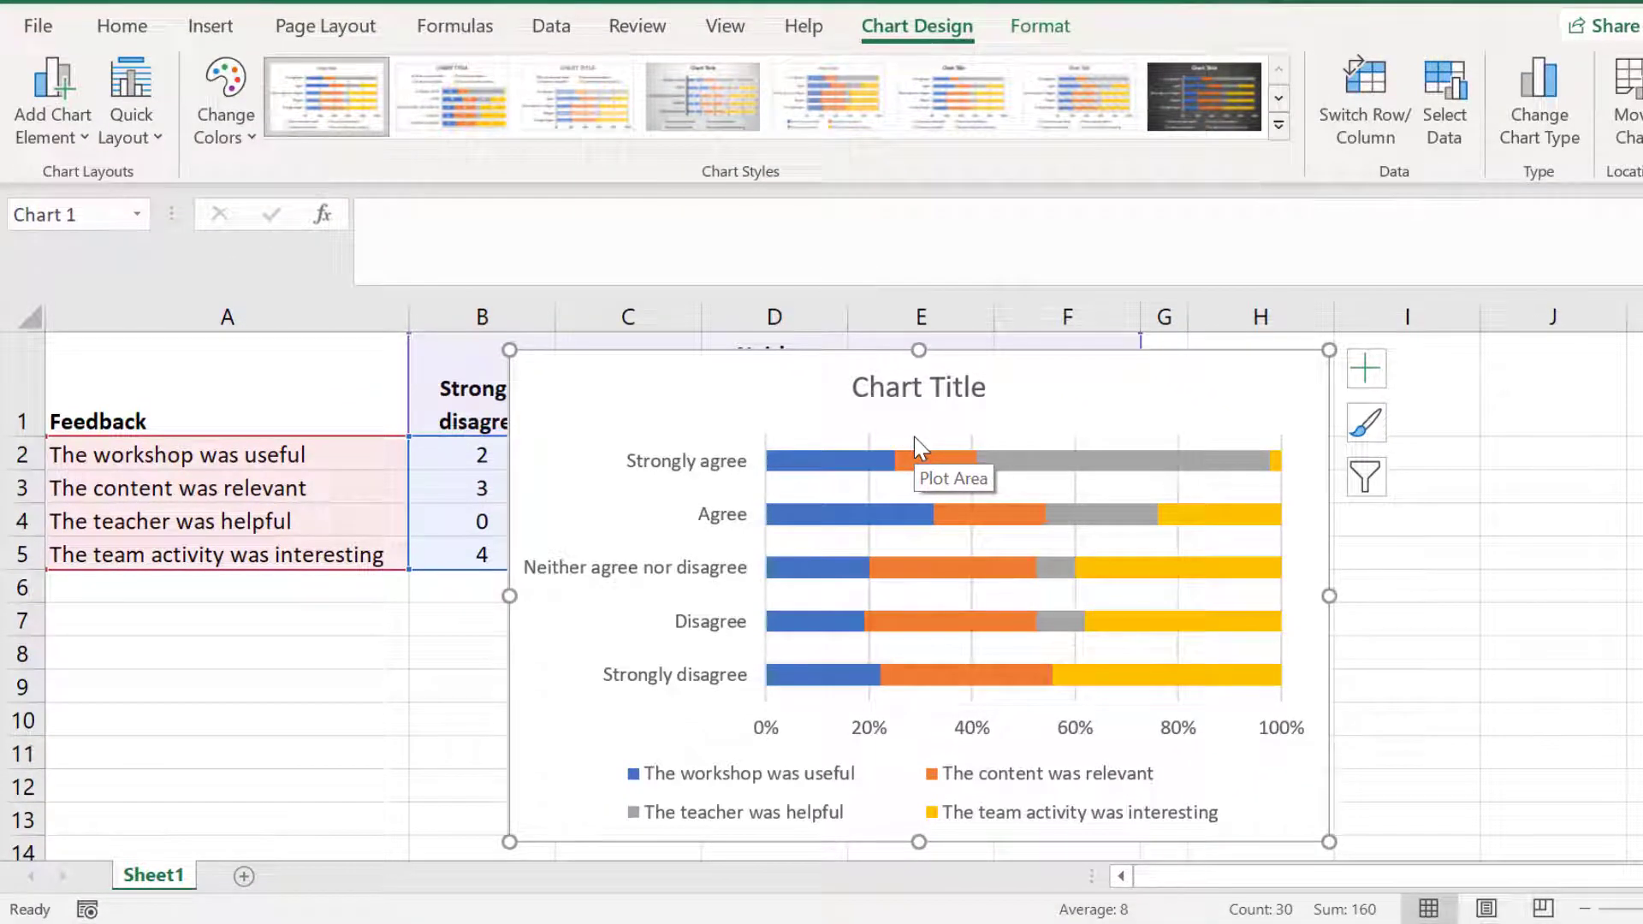
pyautogui.moveTo(1422, 721)
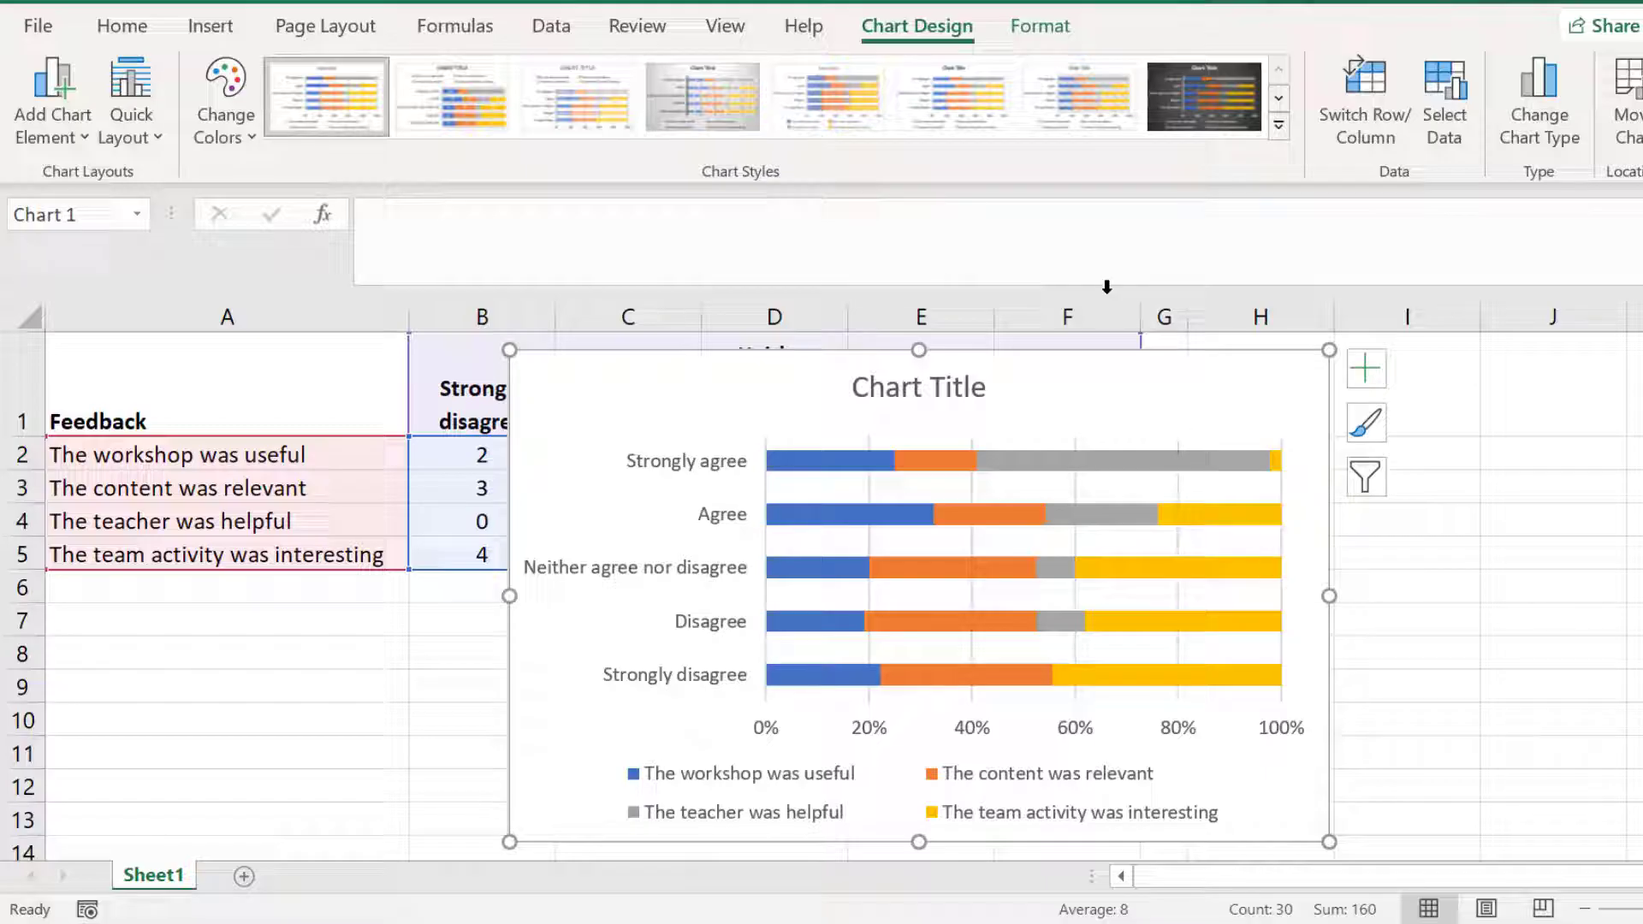
pyautogui.moveTo(954, 41)
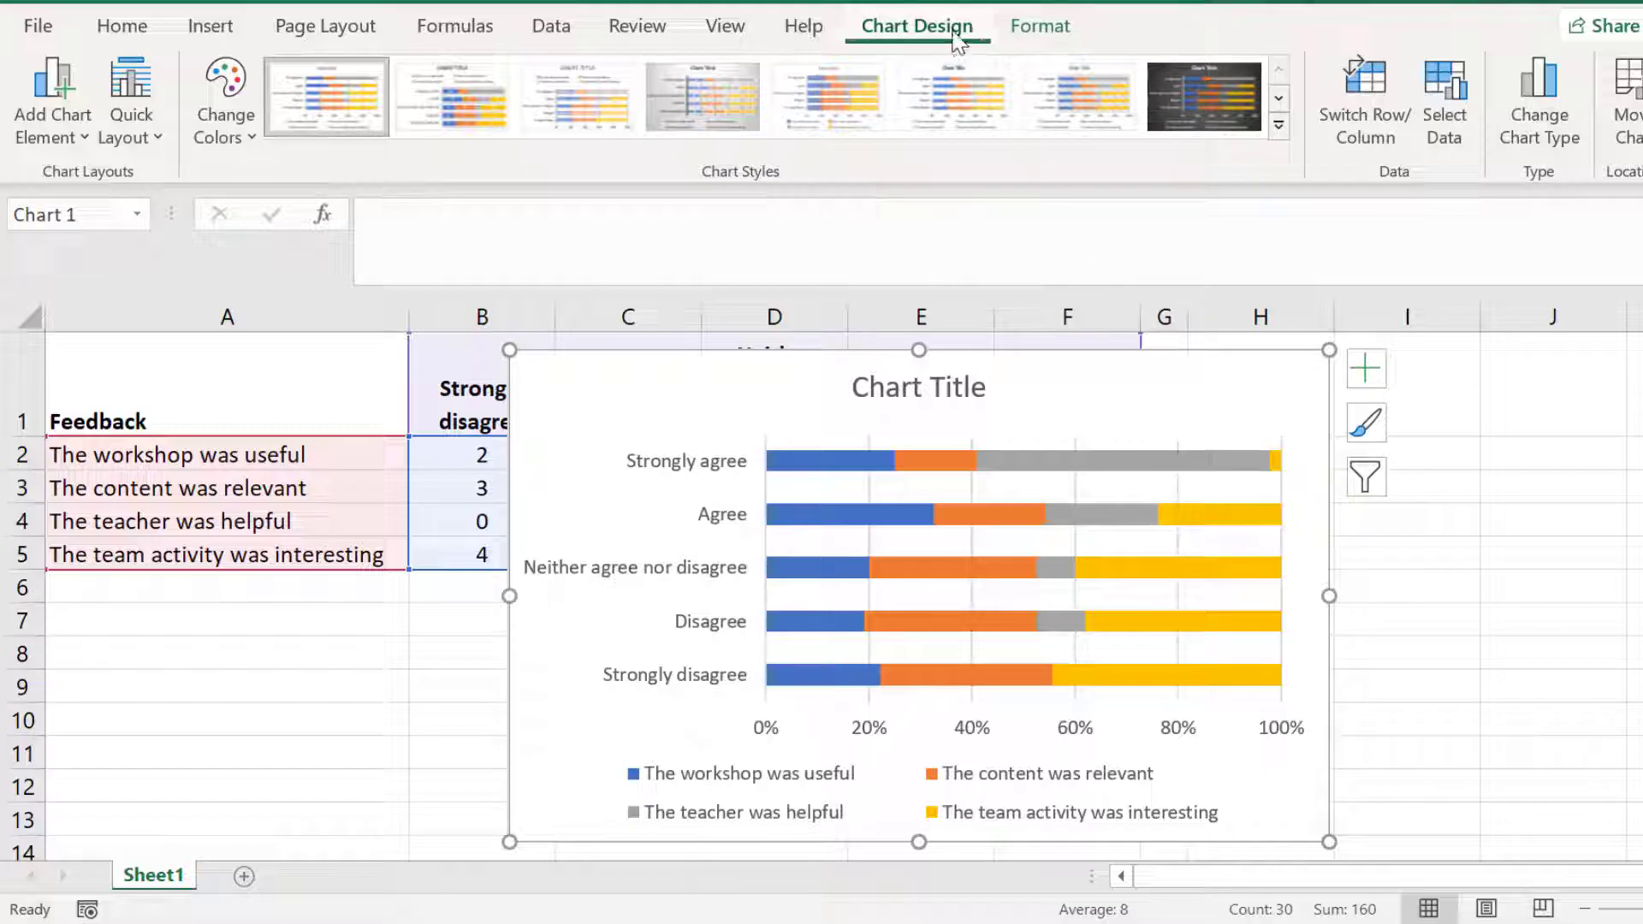
# Switch the chart's rows and columns so each bar is a feedback statement.
pyautogui.click(1364, 101)
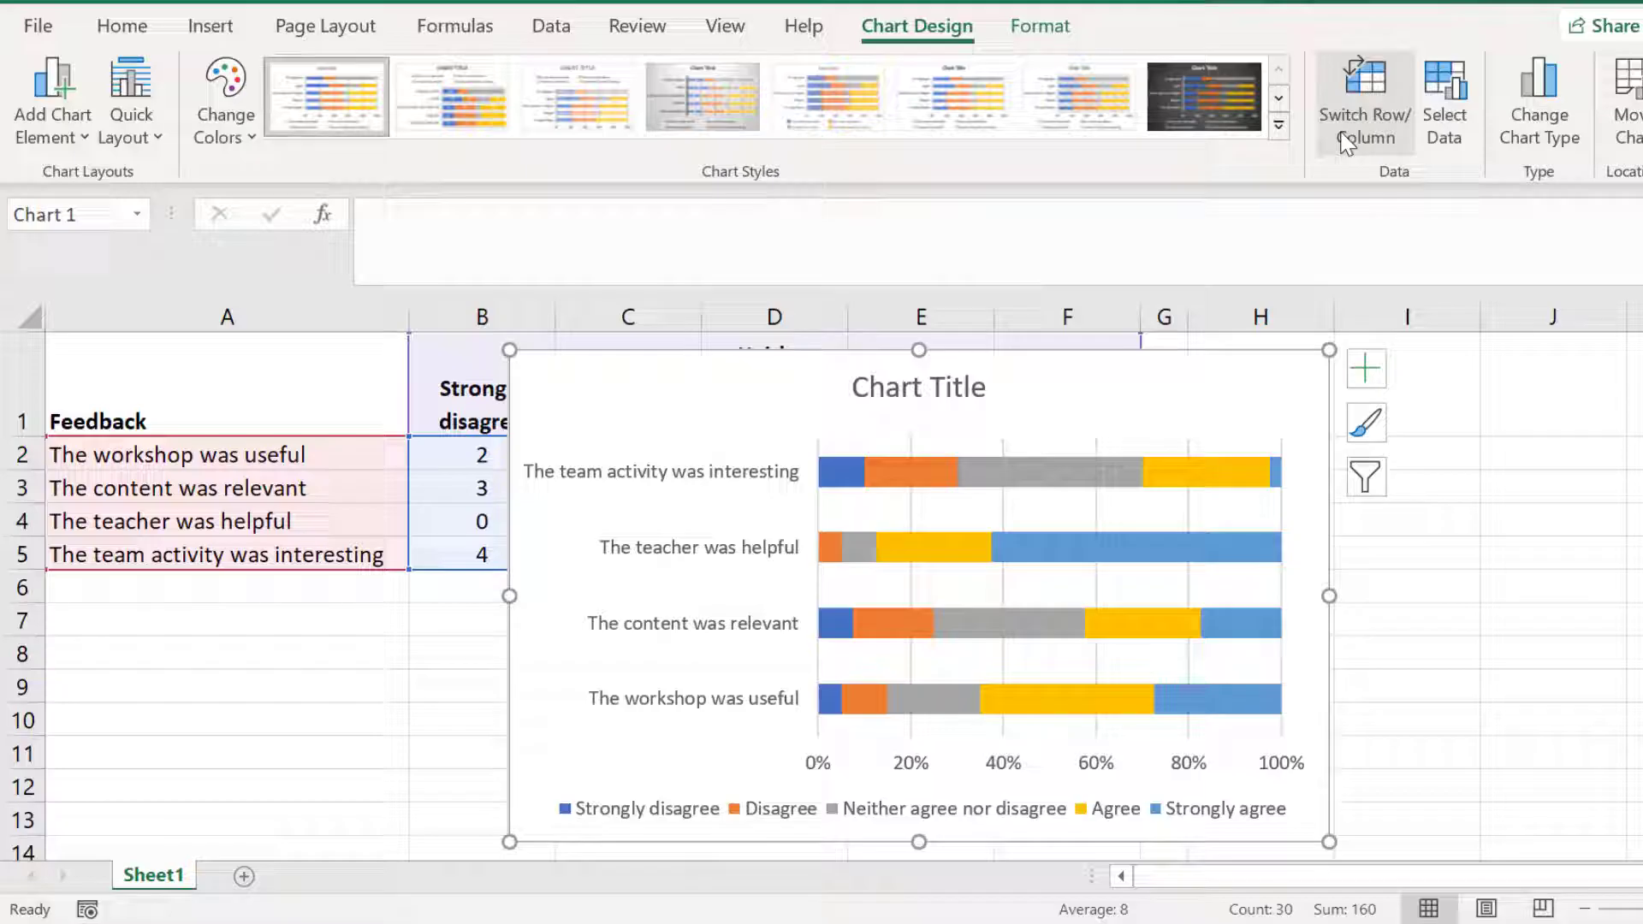
pyautogui.moveTo(1210, 351)
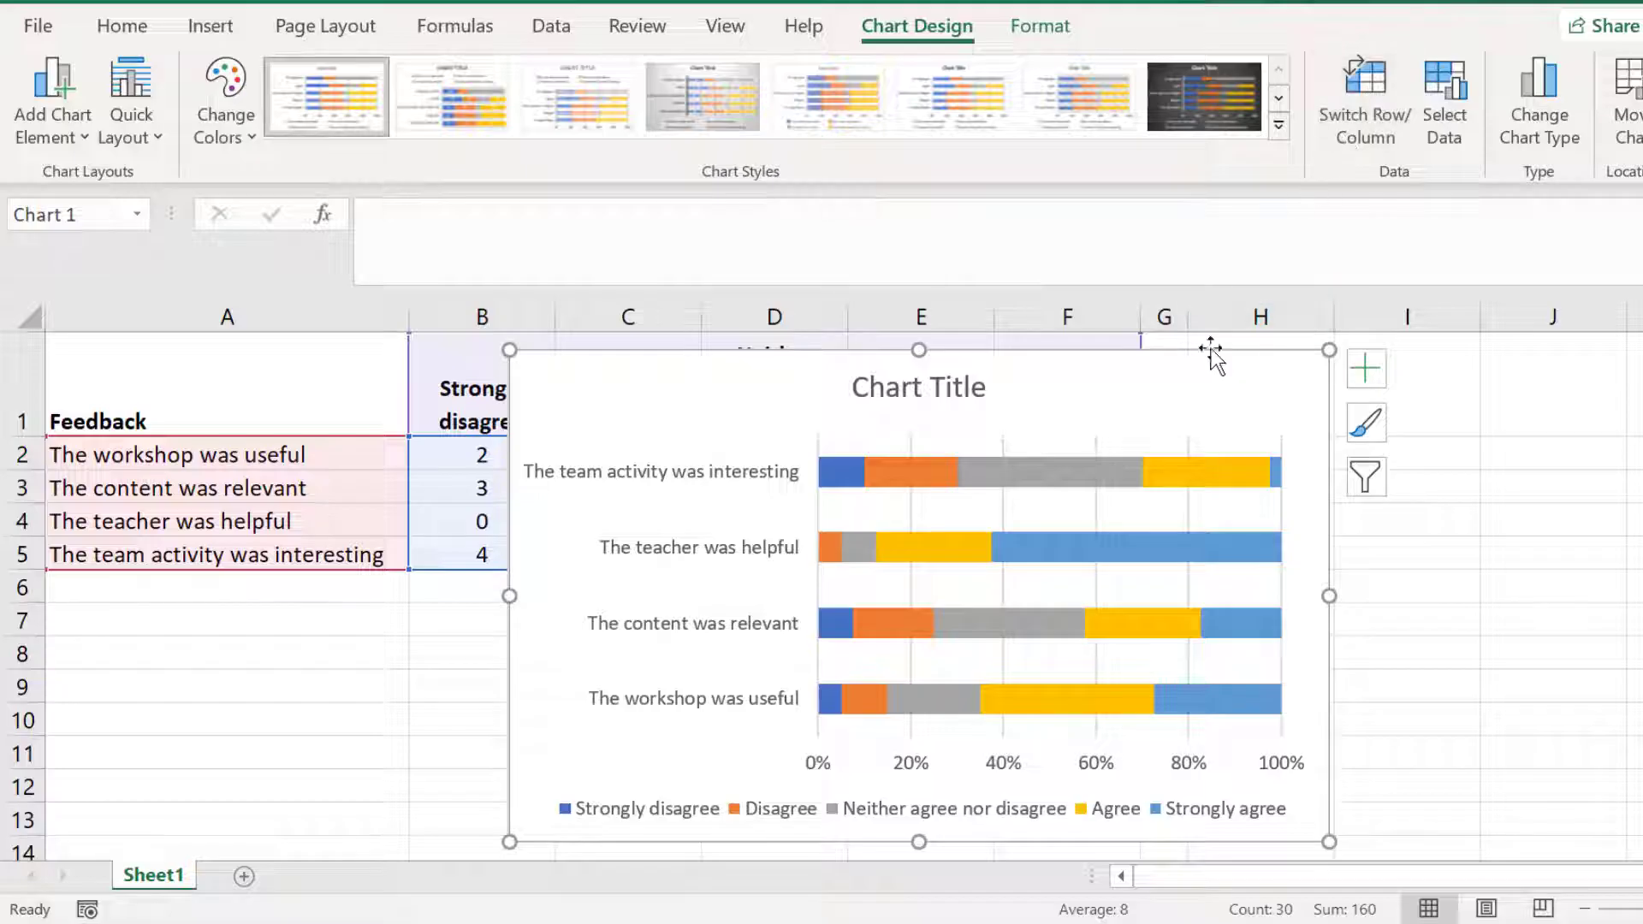
# Add centred data labels showing the count on every bar segment.
pyautogui.click(51, 101)
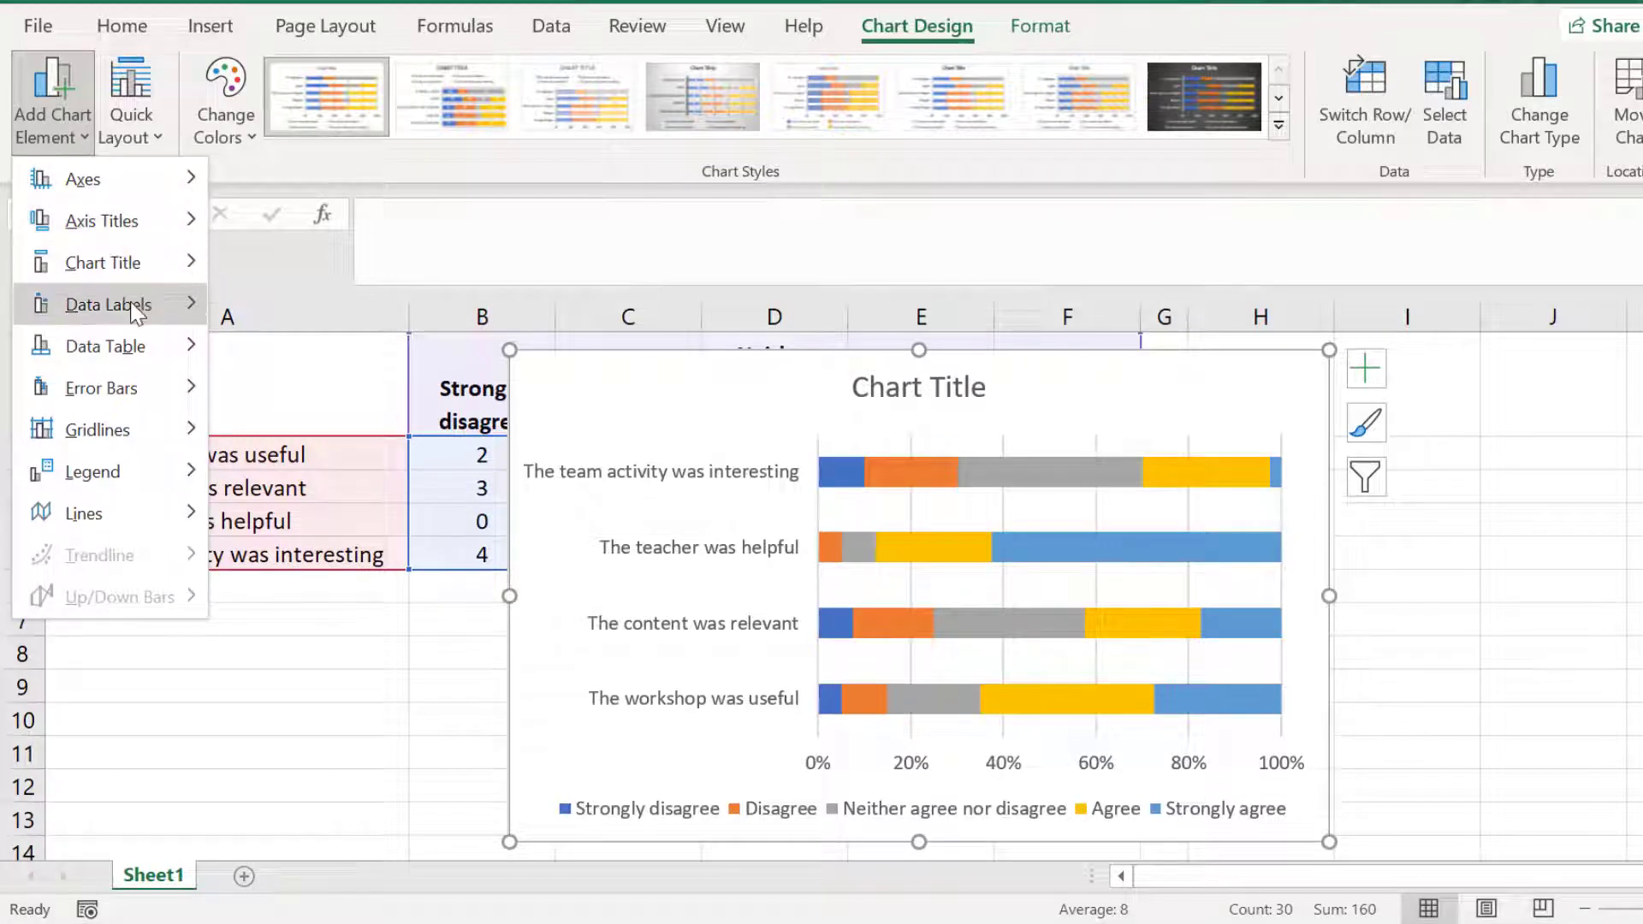
pyautogui.click(108, 305)
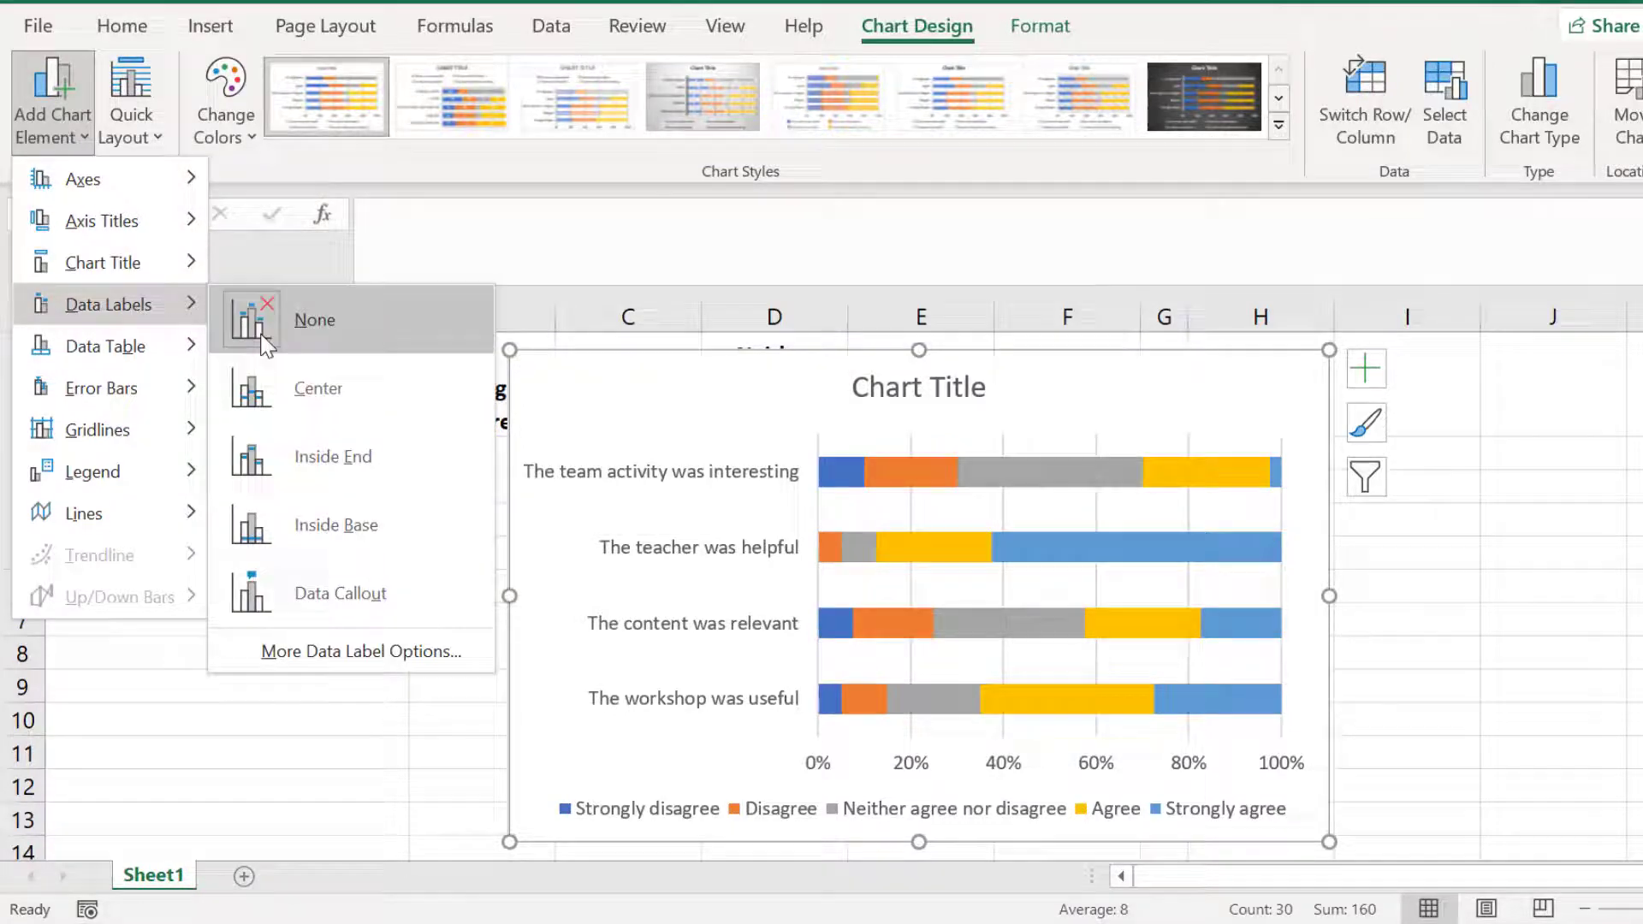
pyautogui.click(318, 389)
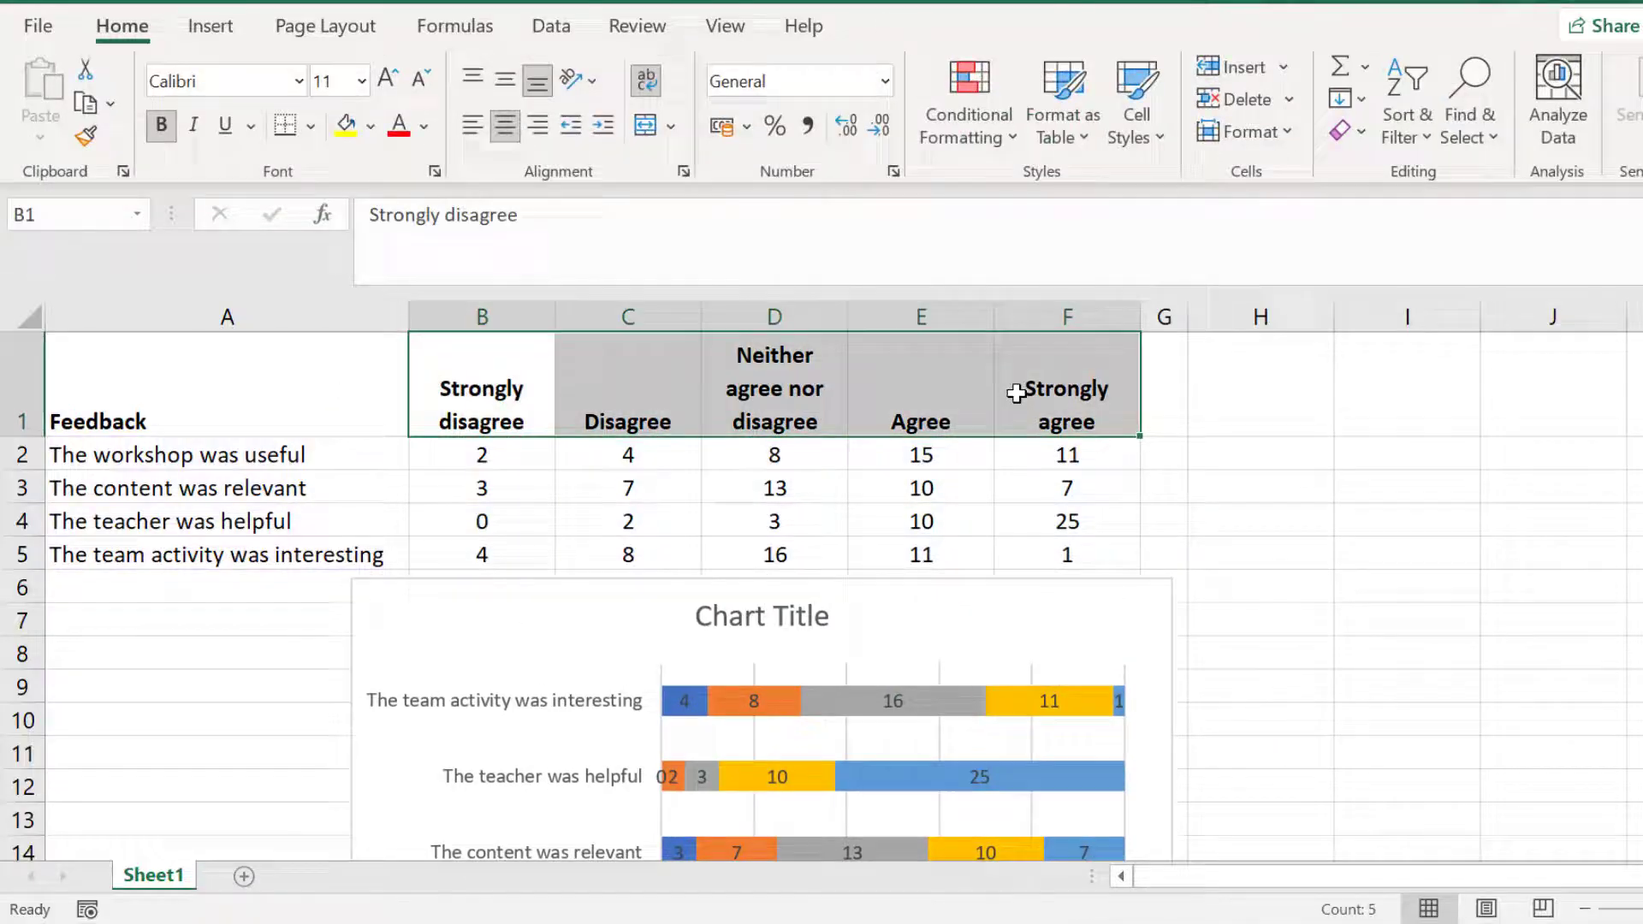
# Enter =B2/40 in H2 giving 0.05 and fill the divided counts across the helper table.
pyautogui.click(1260, 385)
pyautogui.write('=')
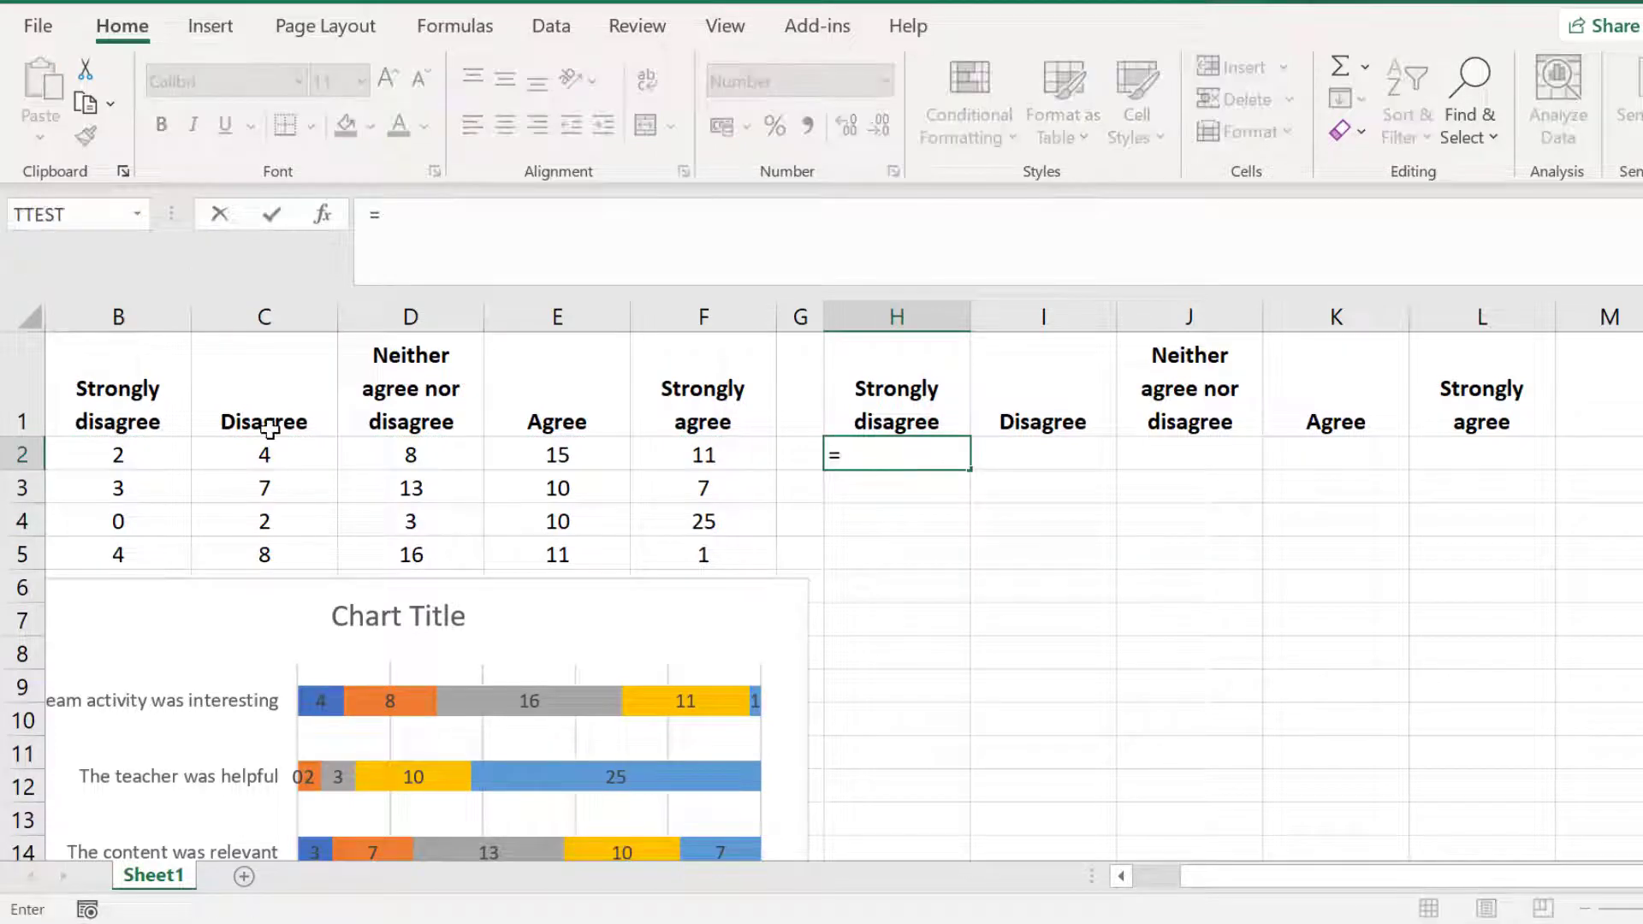
pyautogui.click(118, 453)
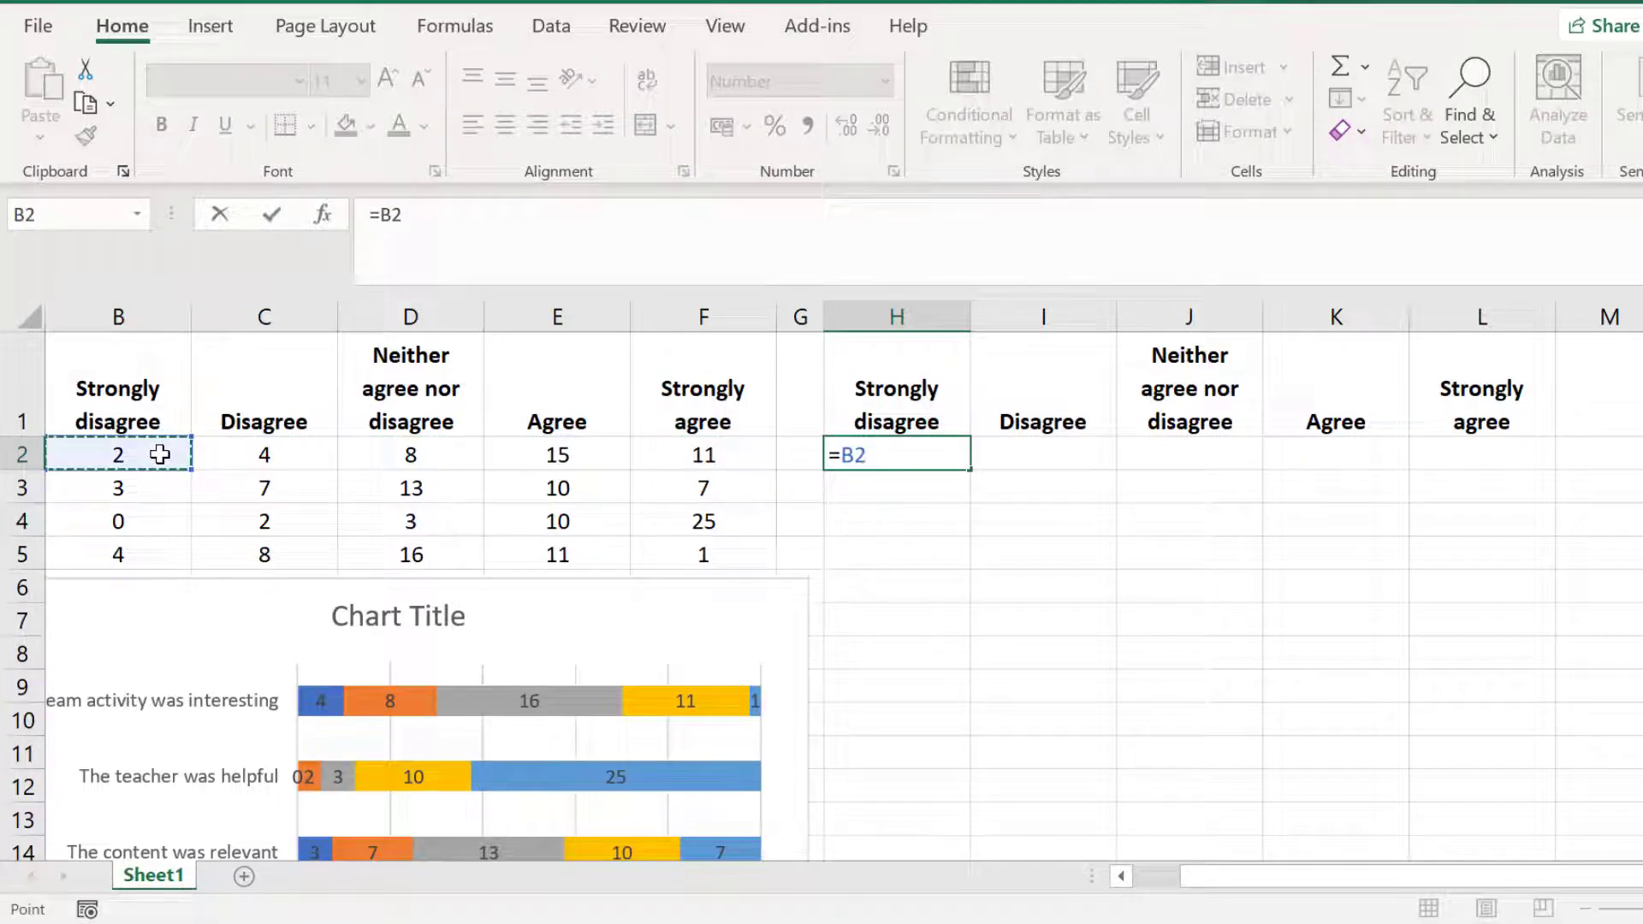
pyautogui.write('/')
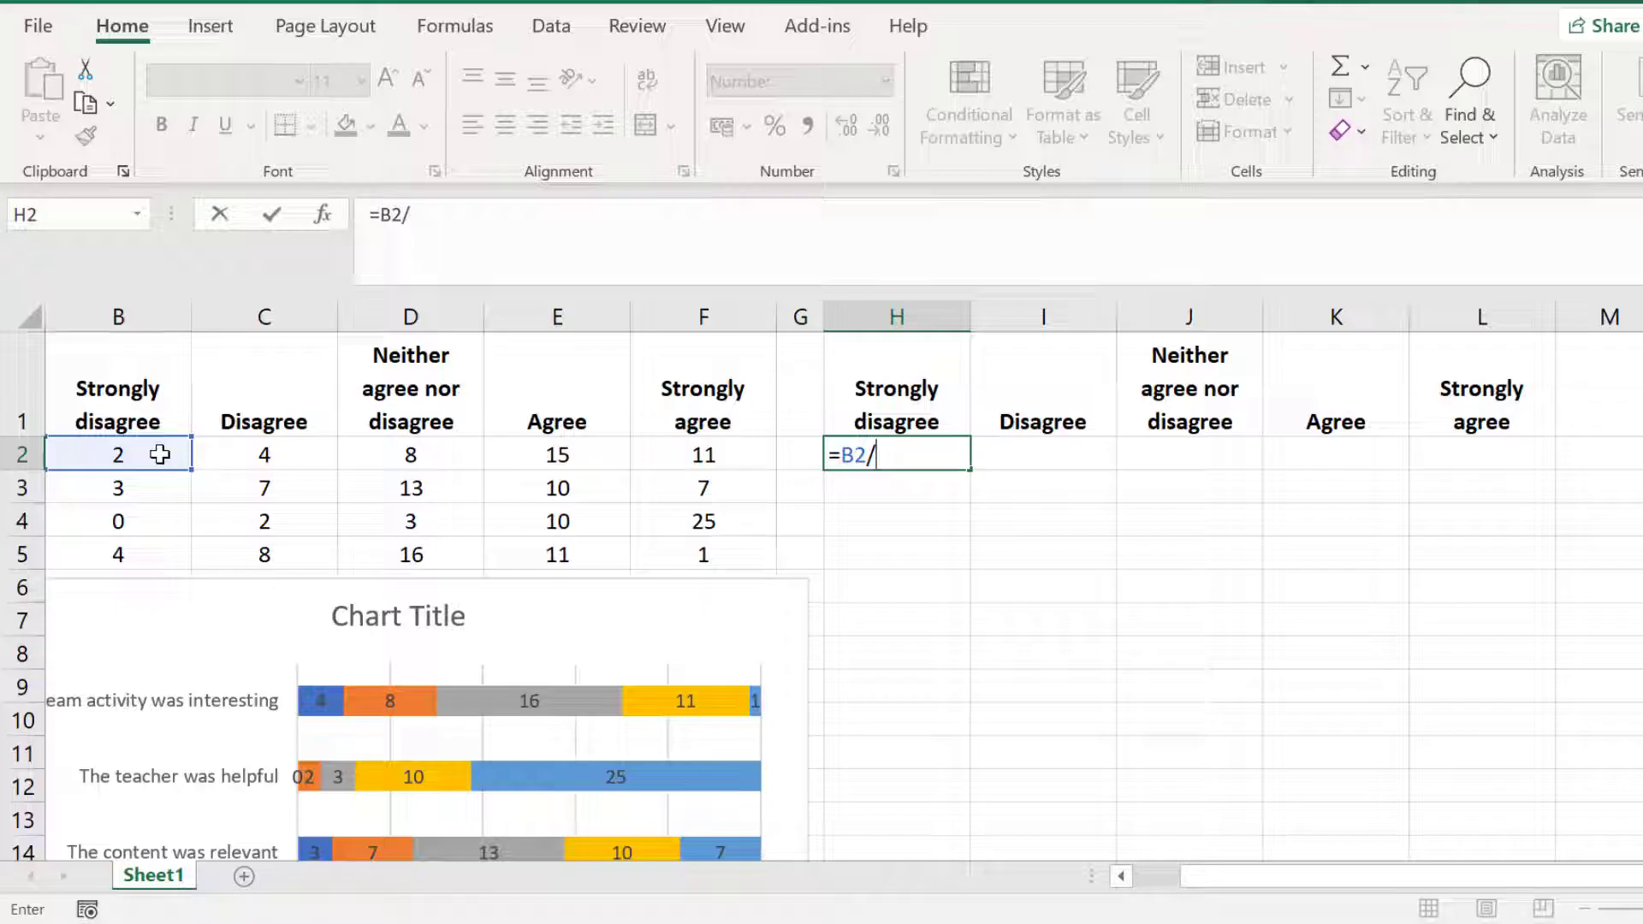
pyautogui.write('40')
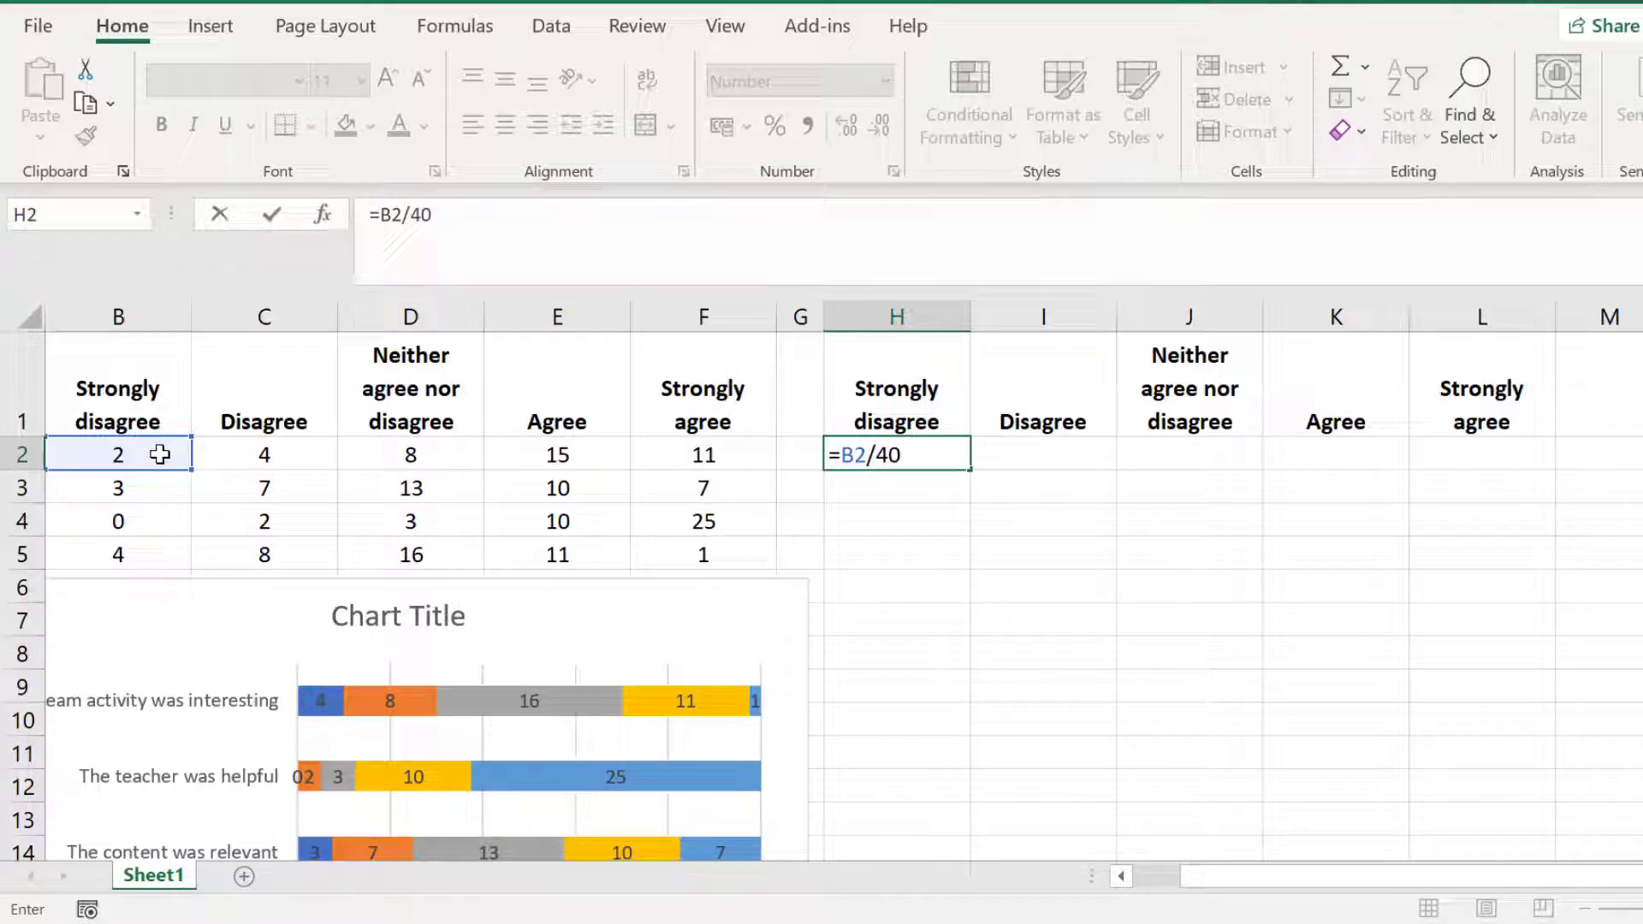
pyautogui.press('Return')
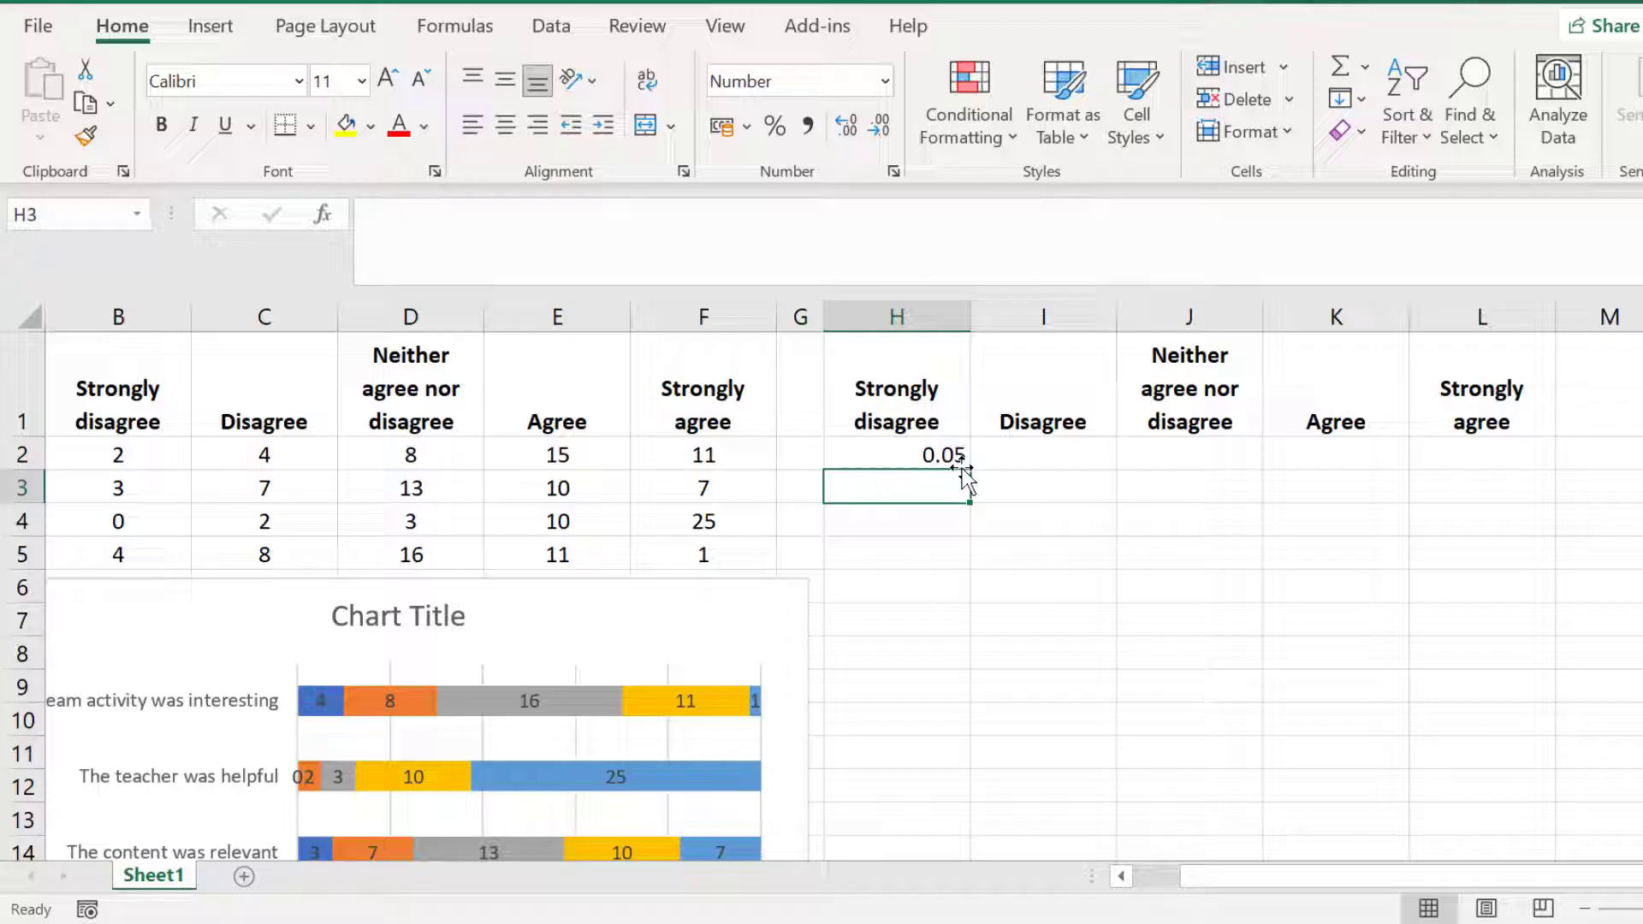
pyautogui.click(895, 455)
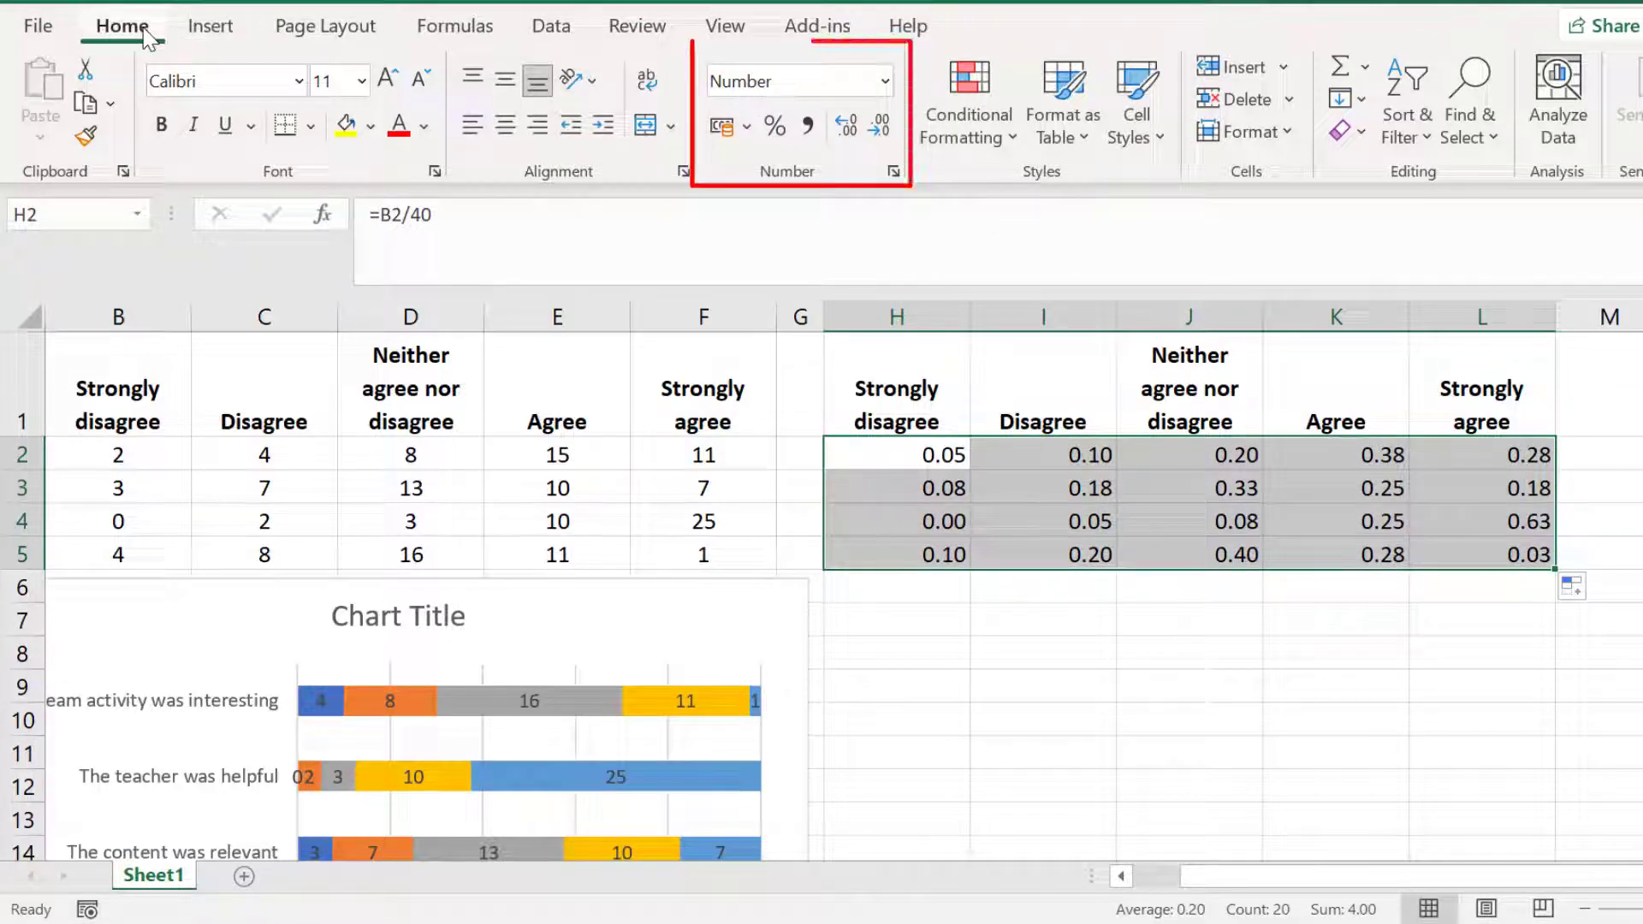
pyautogui.moveTo(895, 94)
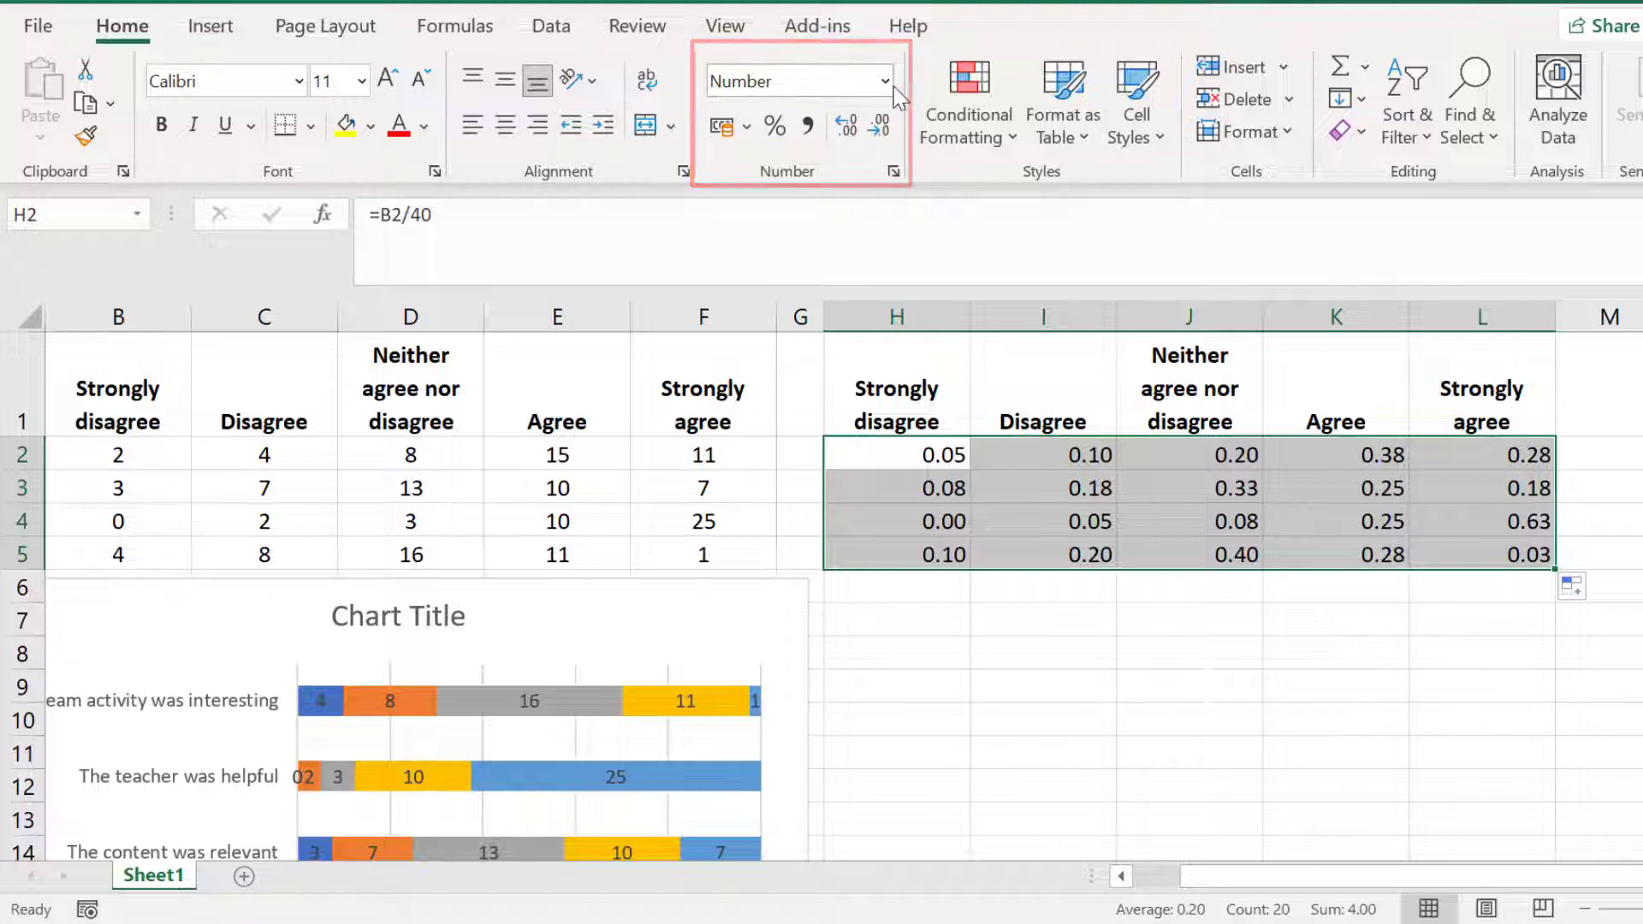
pyautogui.click(885, 81)
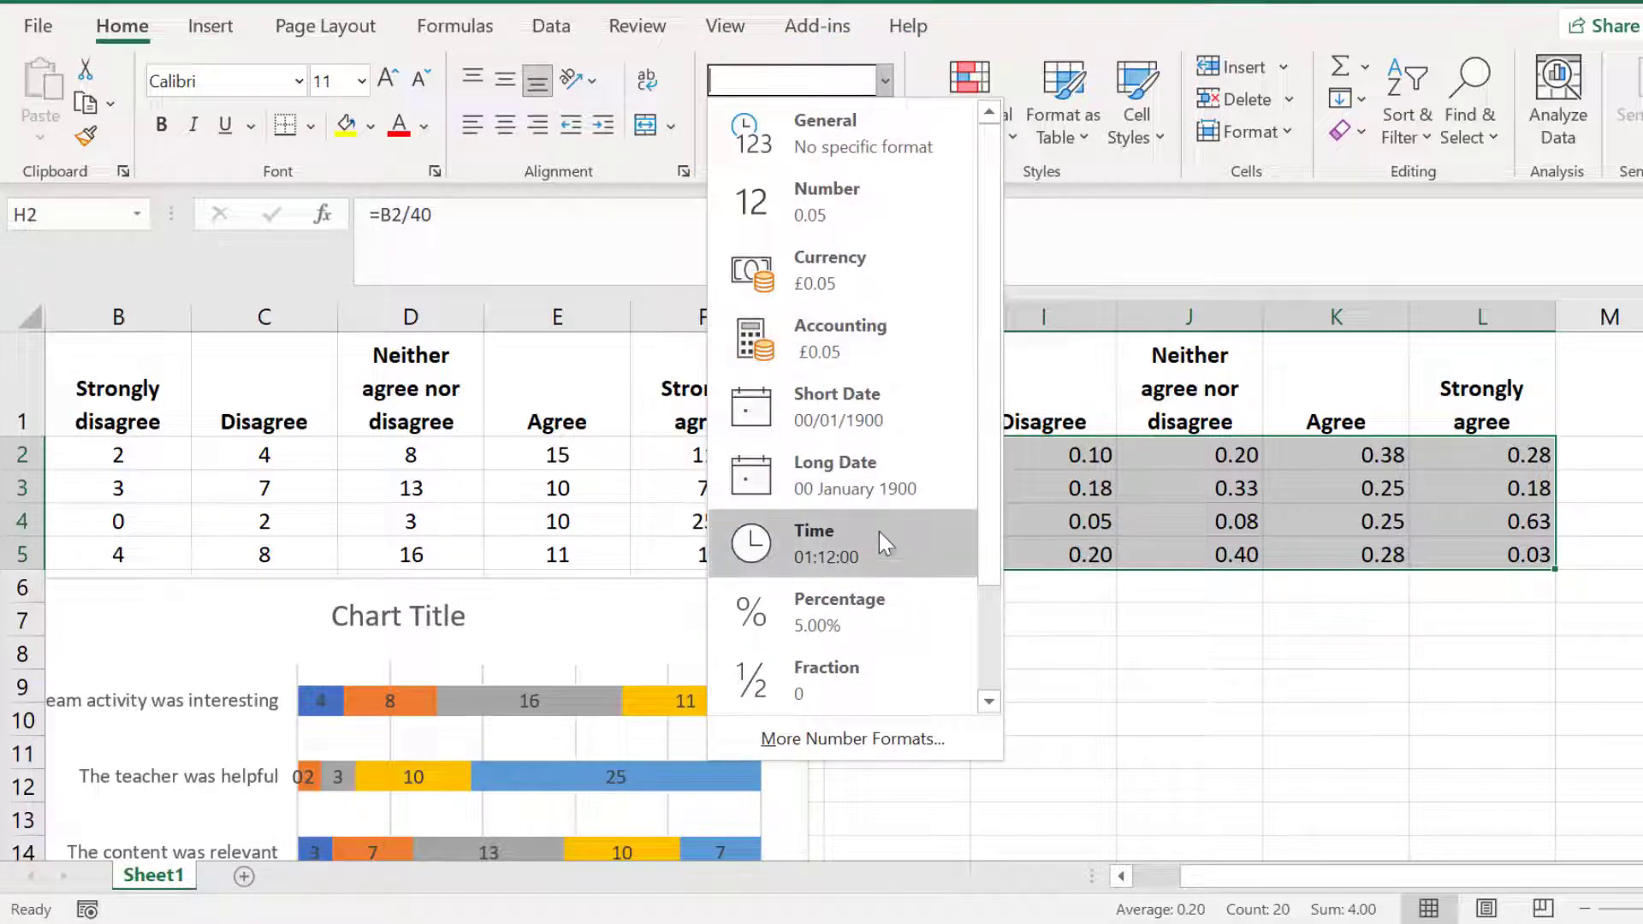
# Show the helper table as percentages and bring up detailed data label settings.
pyautogui.click(838, 611)
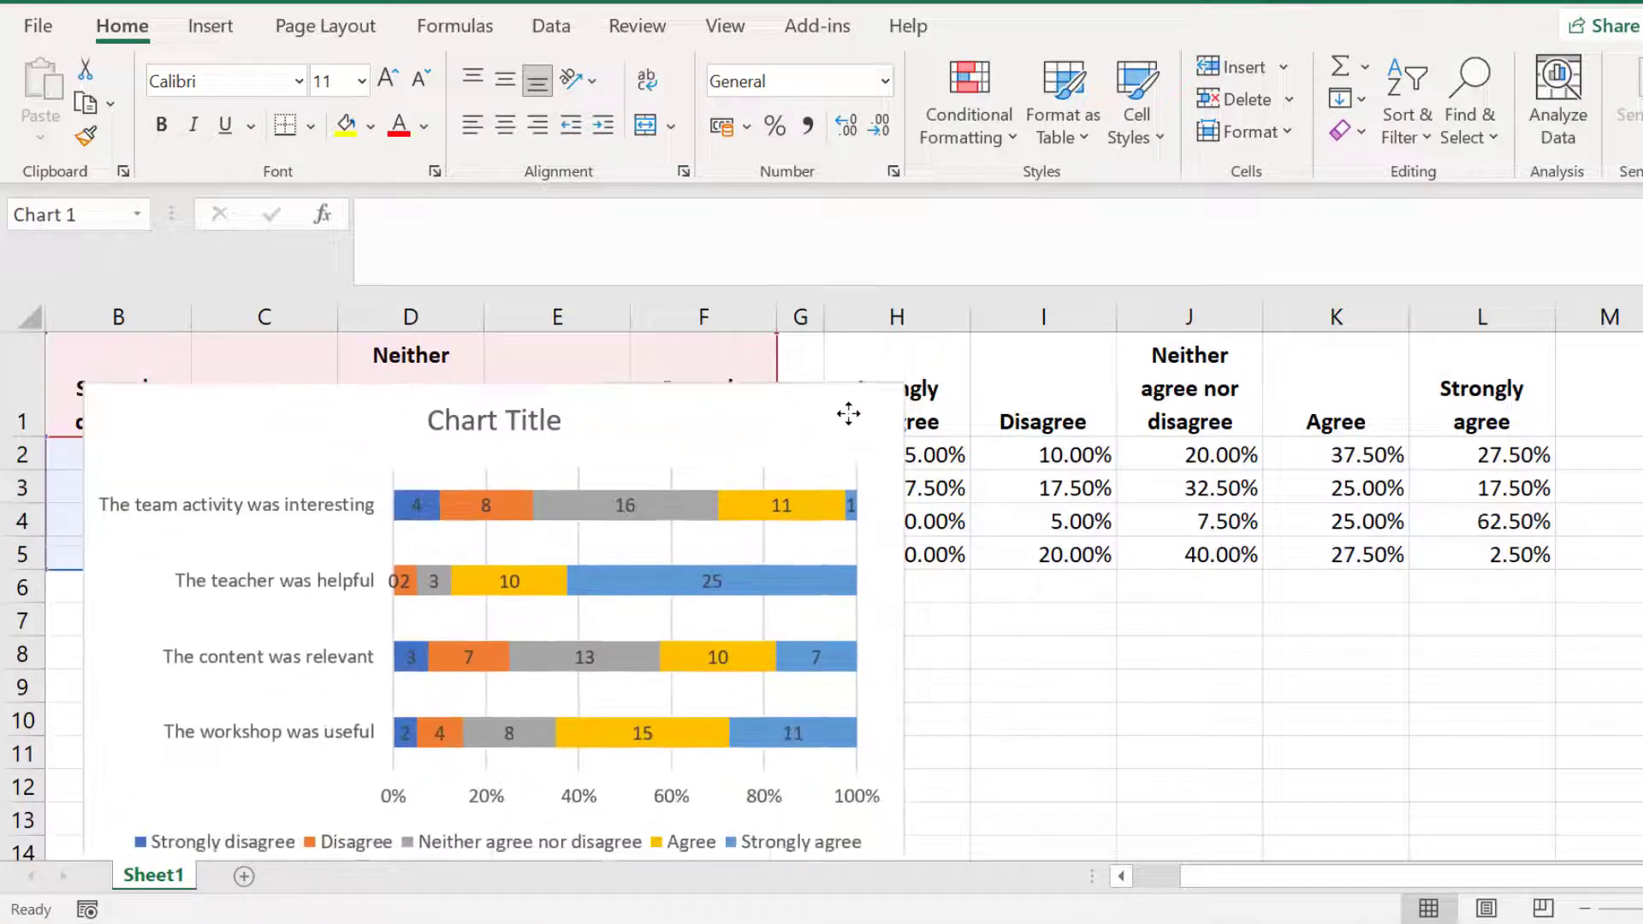
pyautogui.click(493, 628)
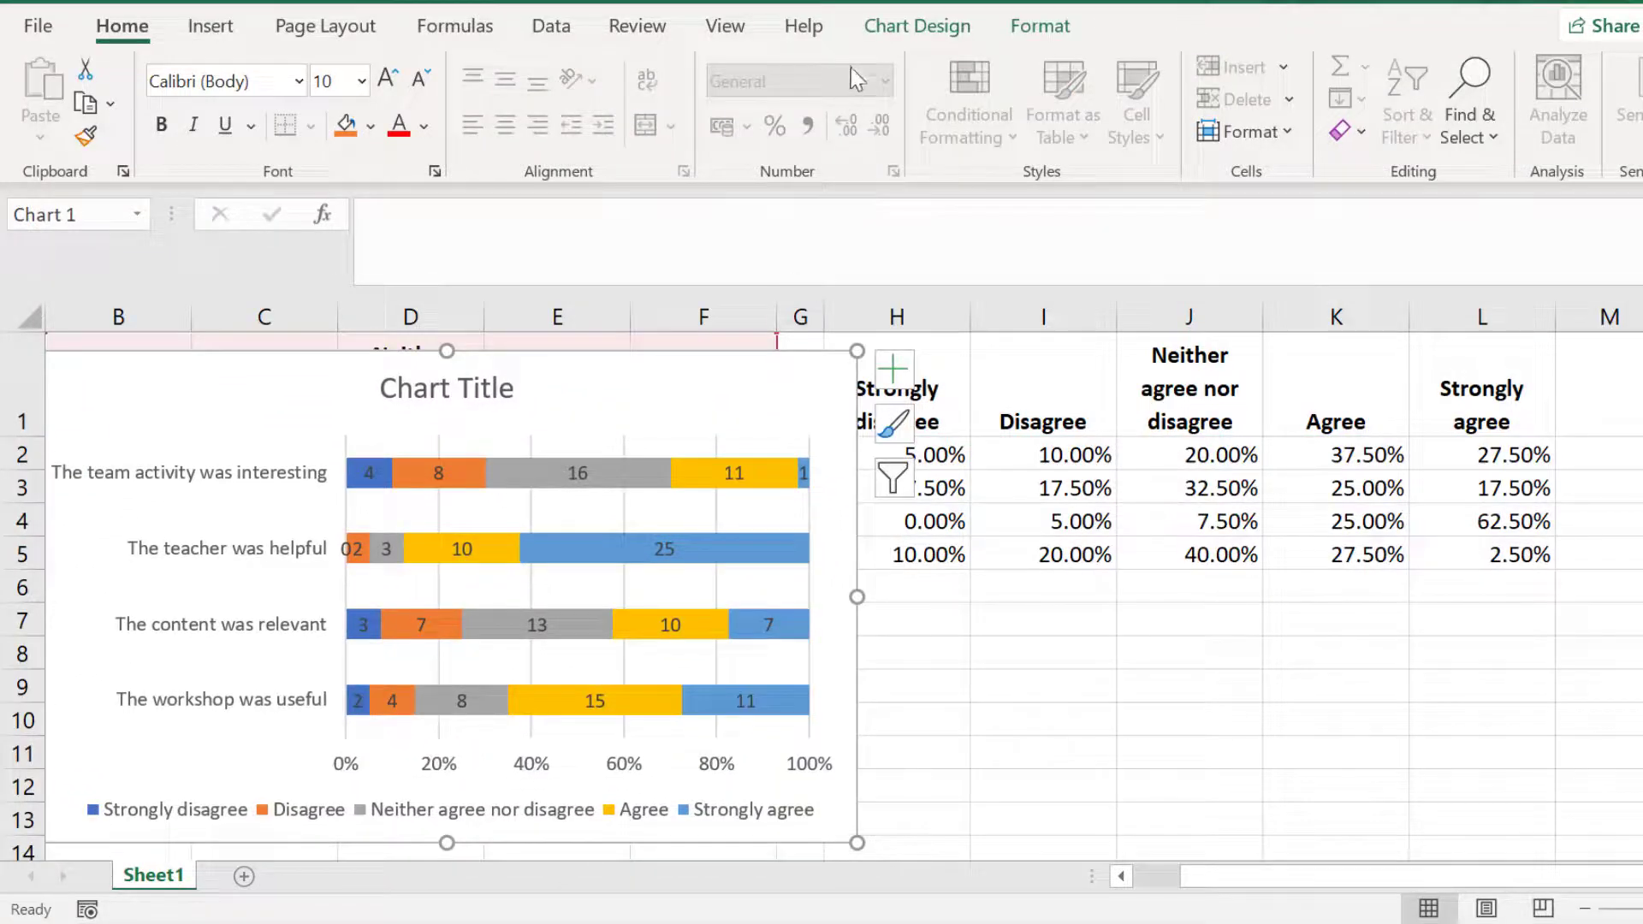
pyautogui.click(51, 99)
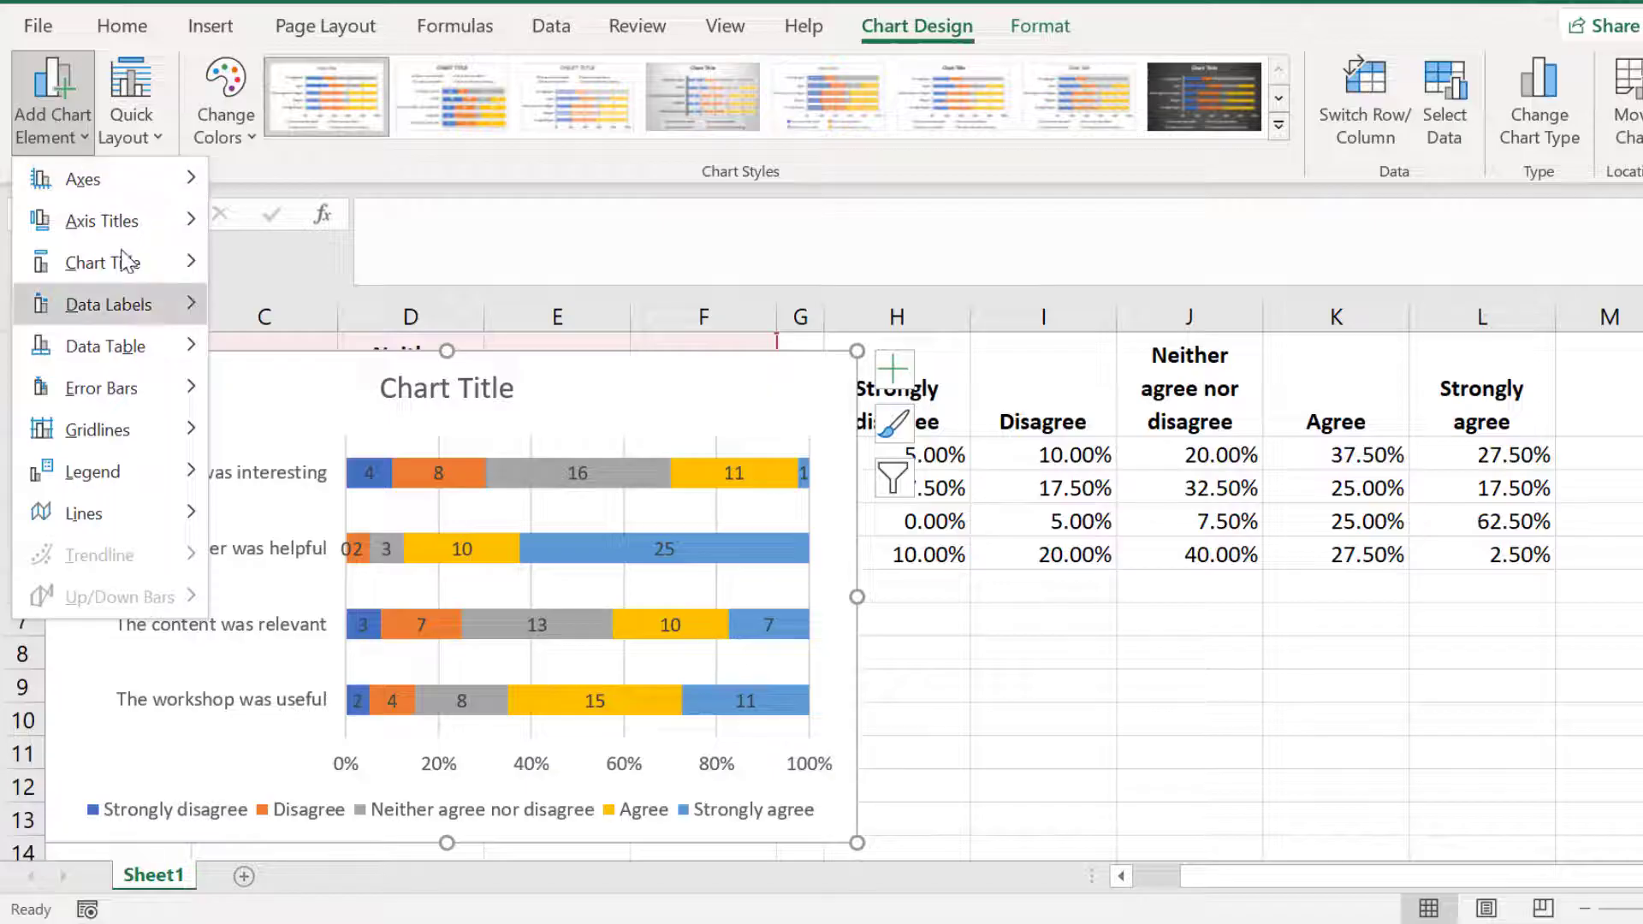
pyautogui.click(108, 305)
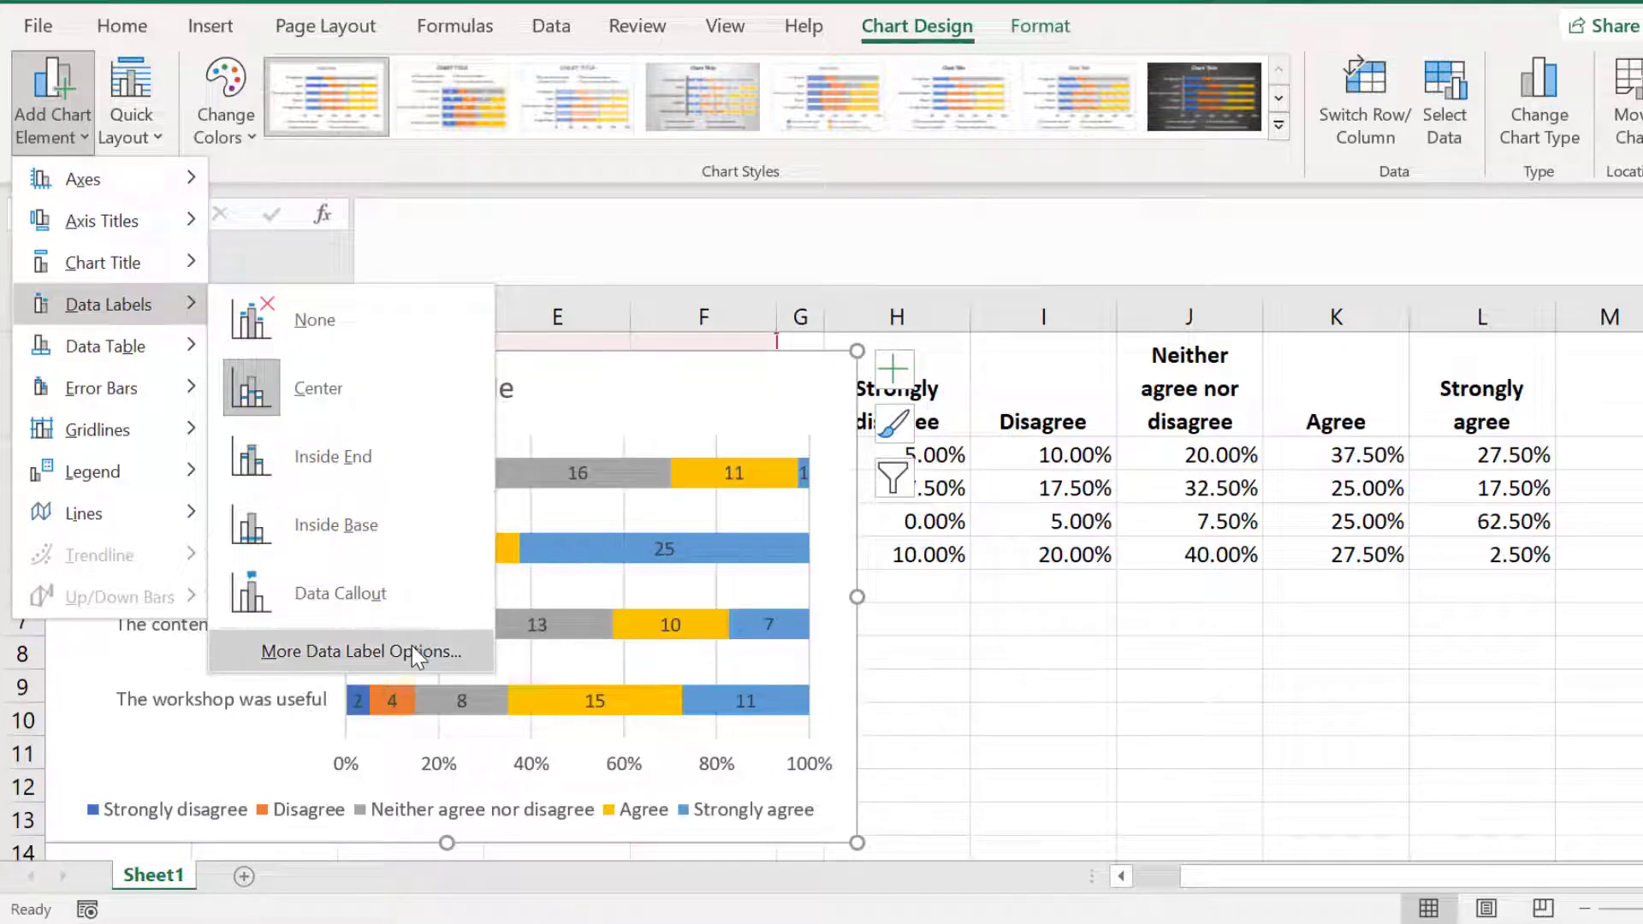
pyautogui.click(361, 651)
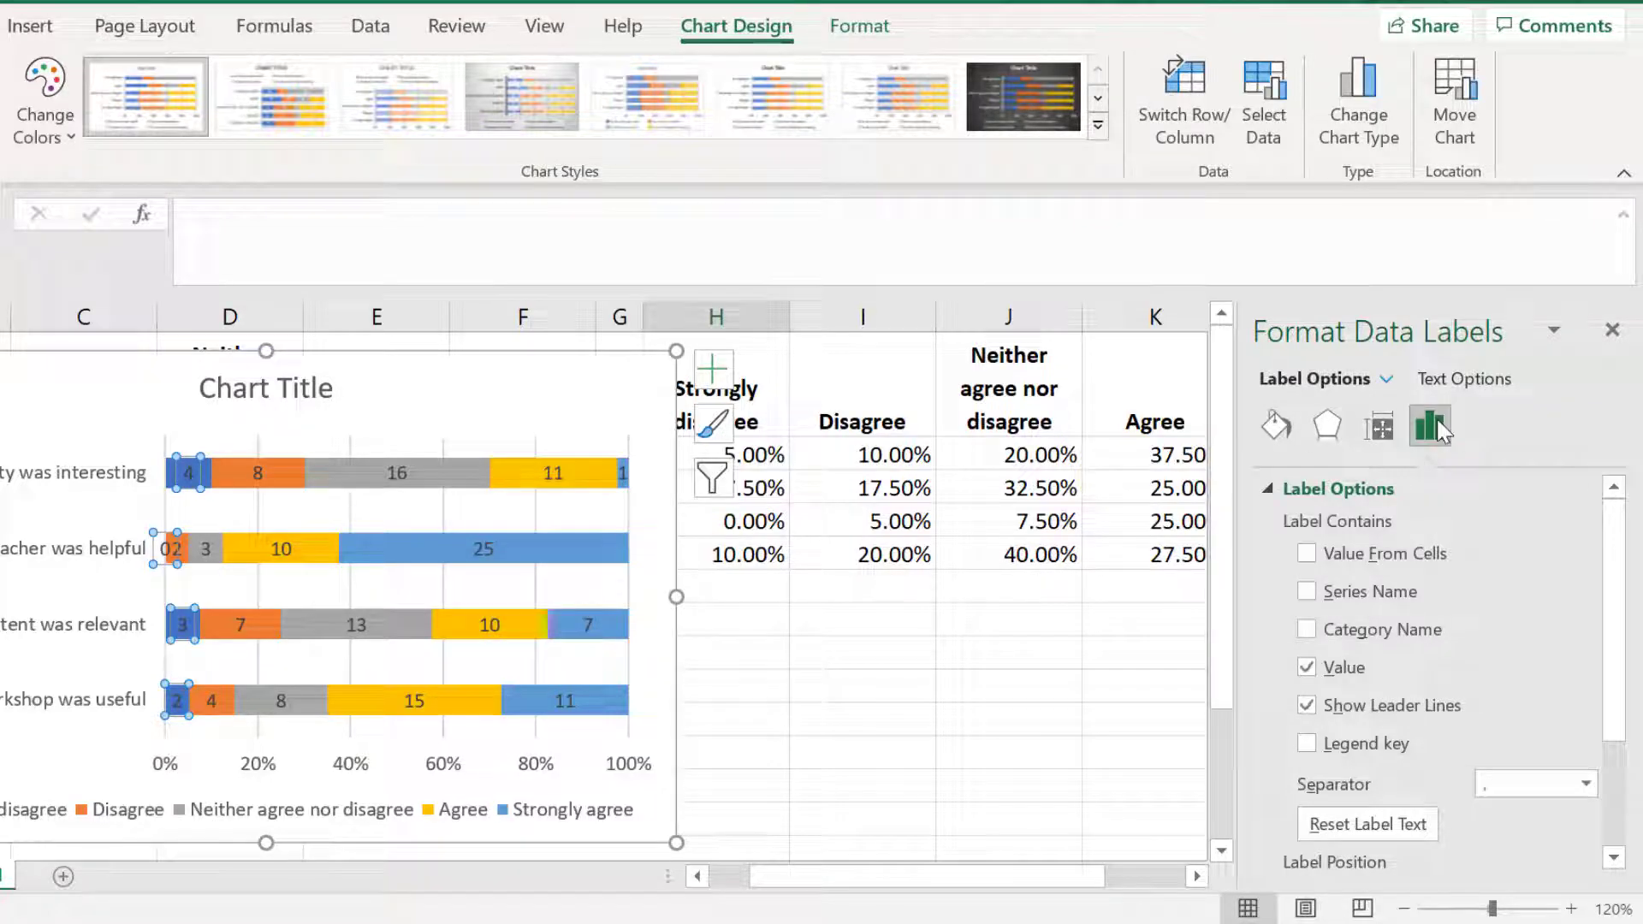
pyautogui.click(1429, 424)
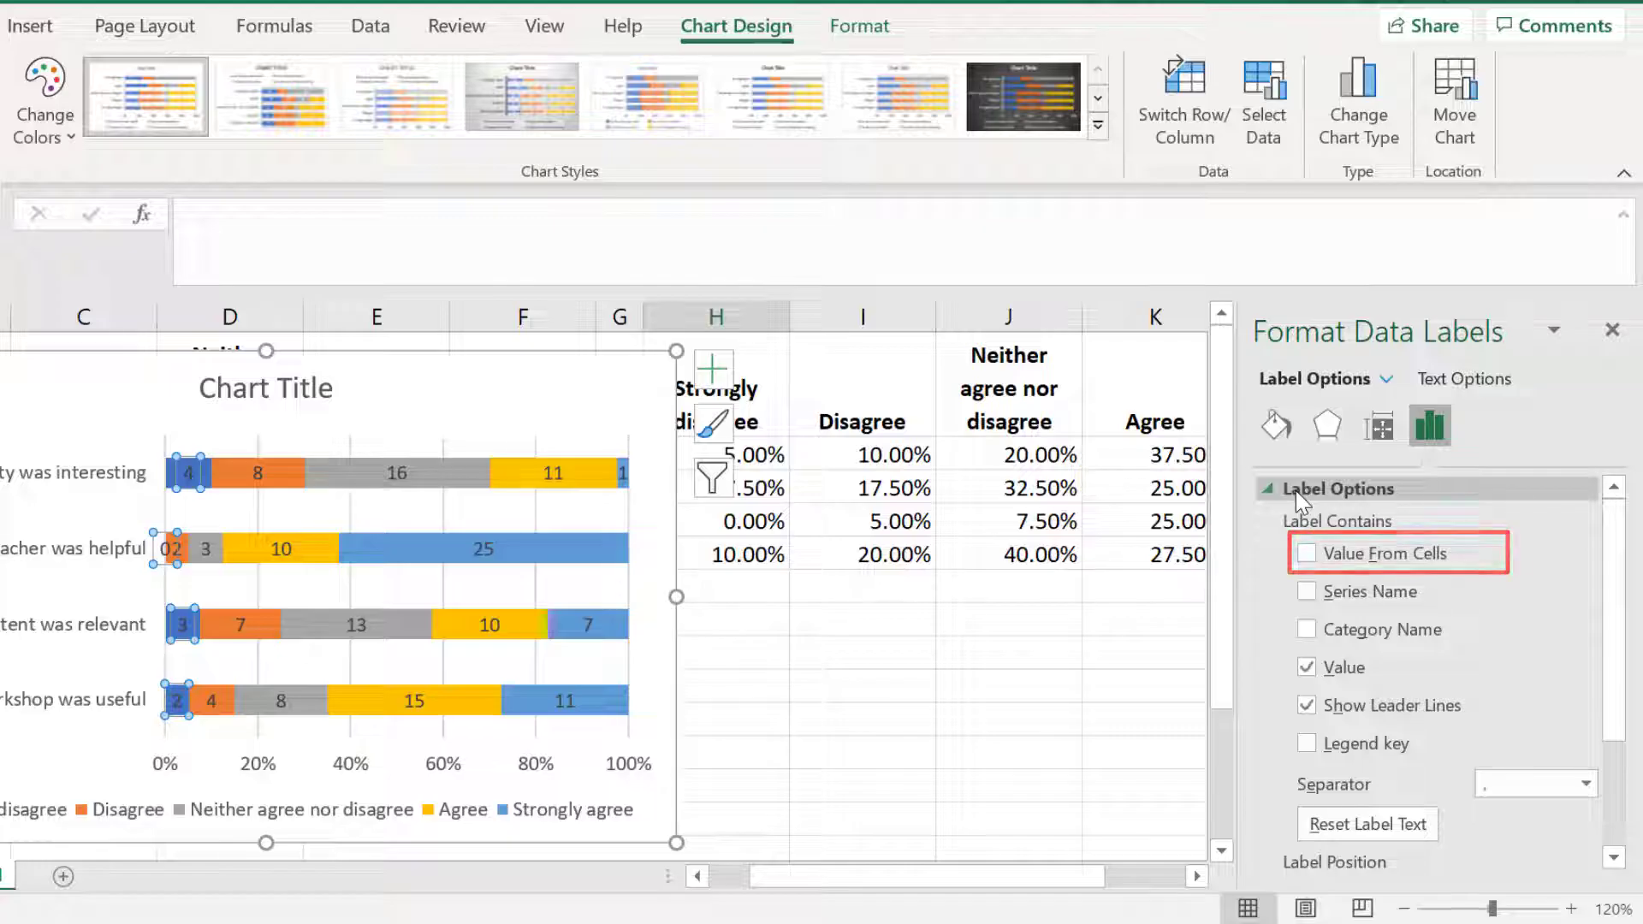
# Make the Strongly disagree labels take text from H2:H5 and drop the raw count values.
pyautogui.click(1309, 553)
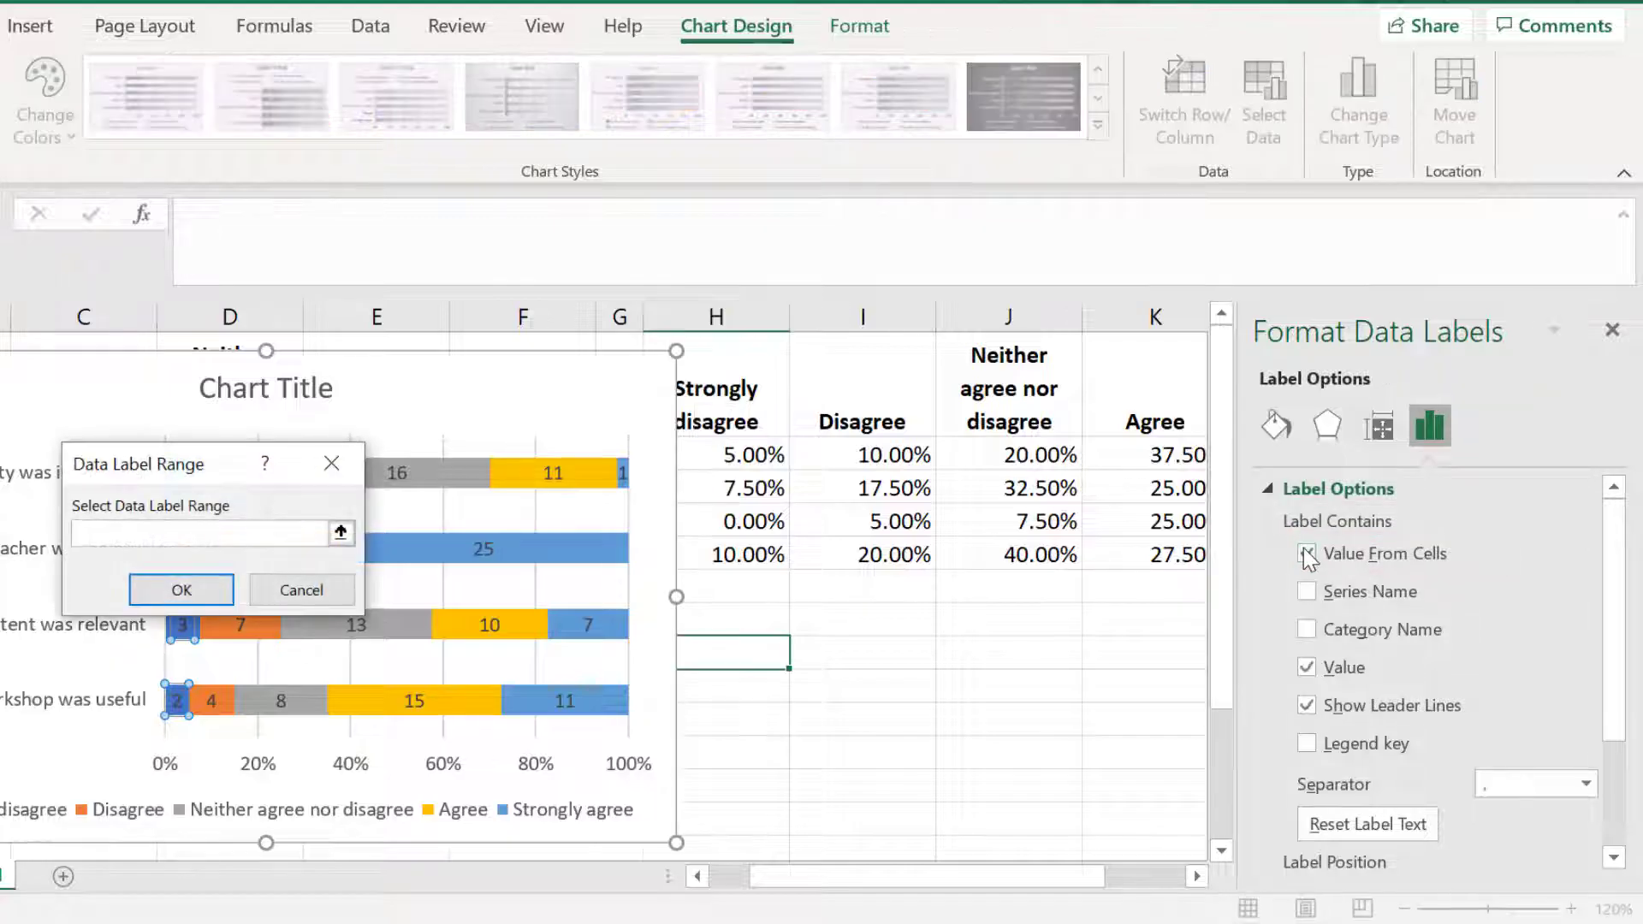
pyautogui.click(1306, 553)
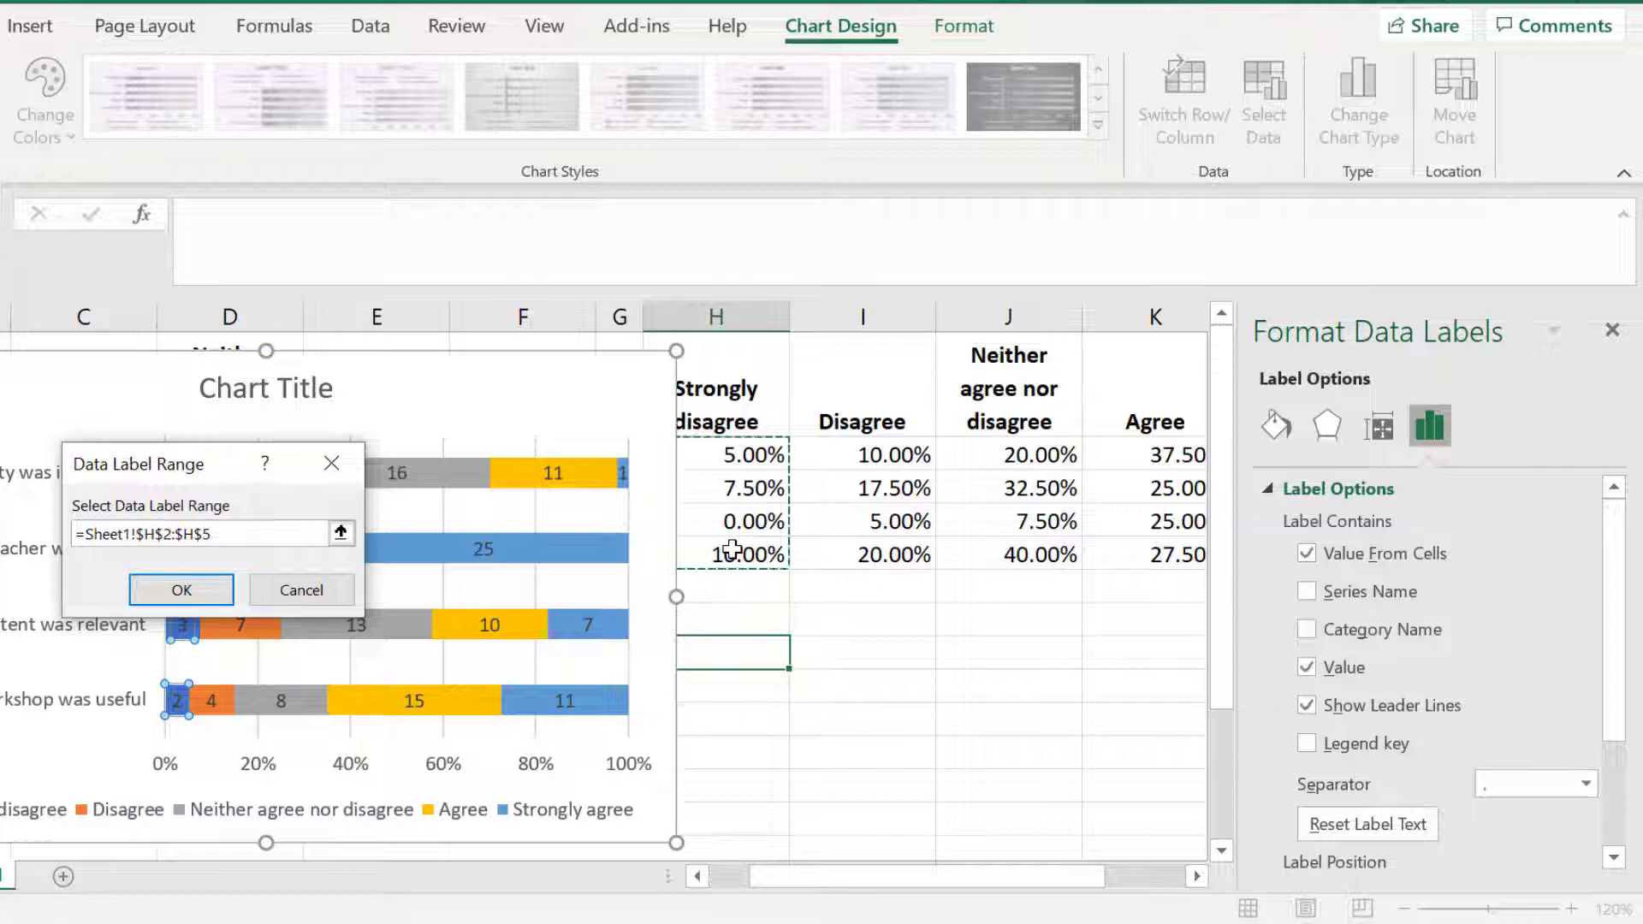
pyautogui.click(180, 589)
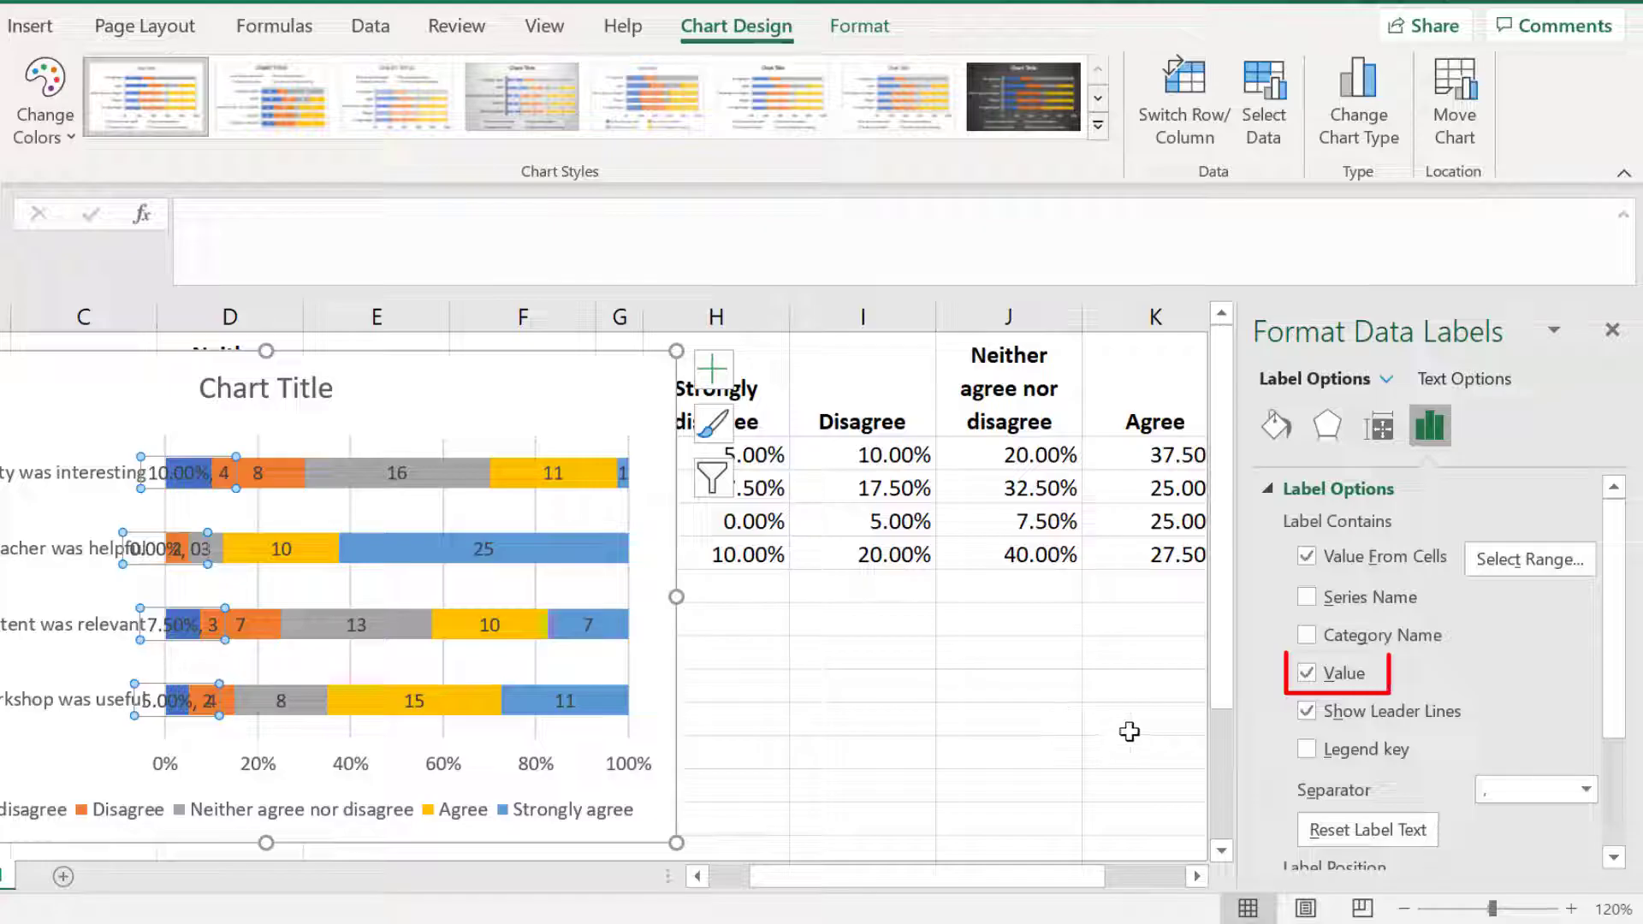
pyautogui.click(1307, 673)
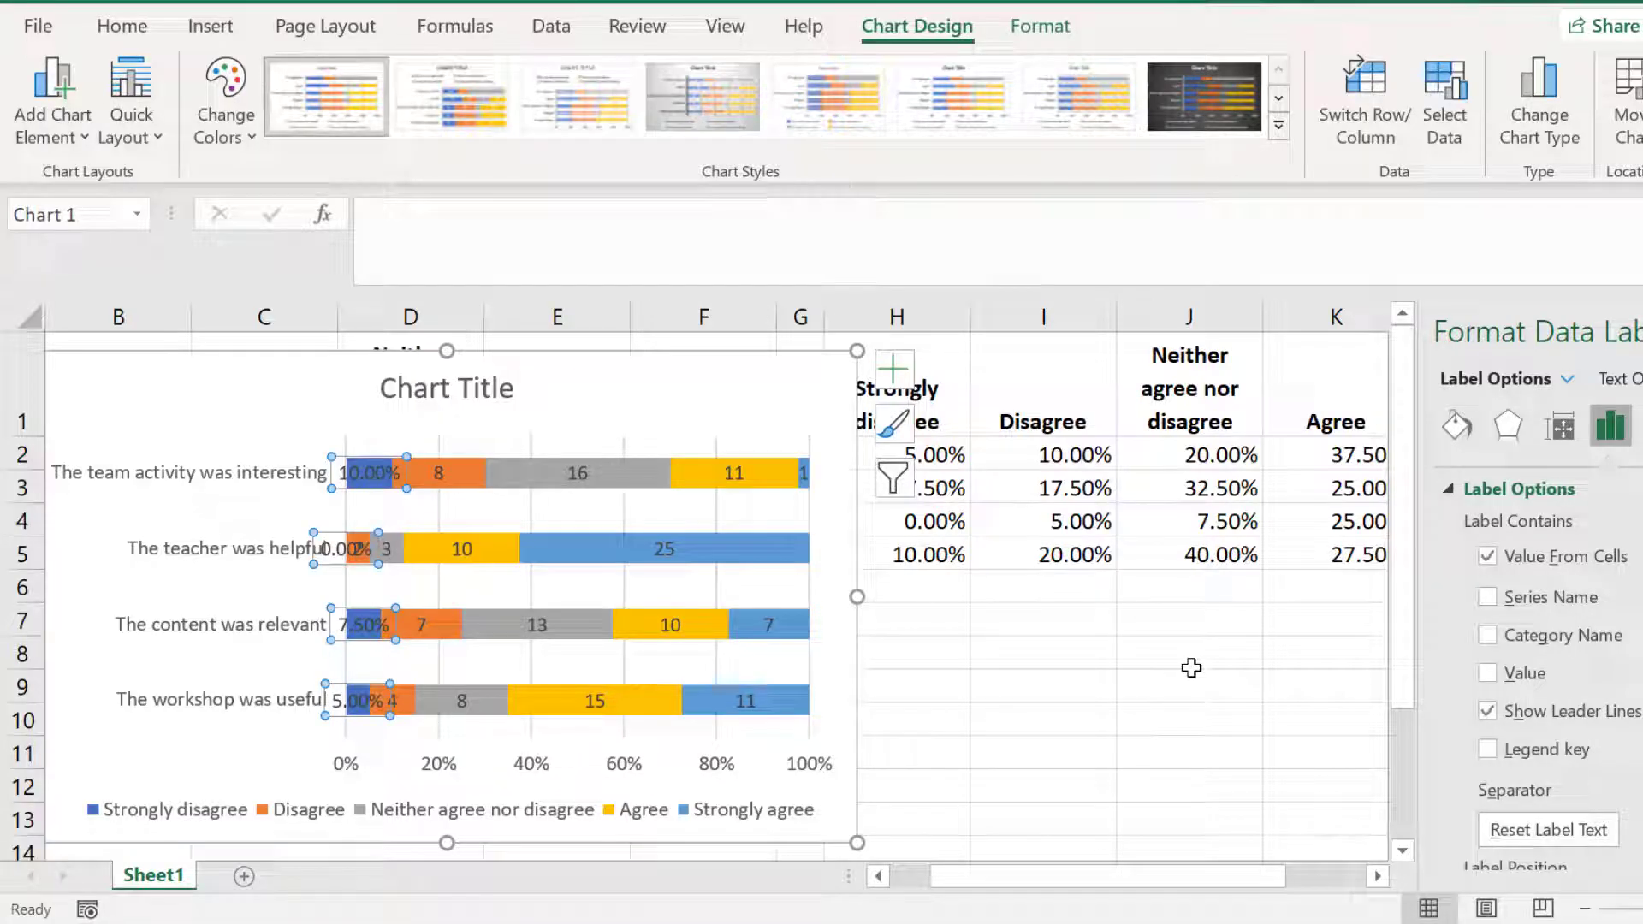
pyautogui.click(1042, 752)
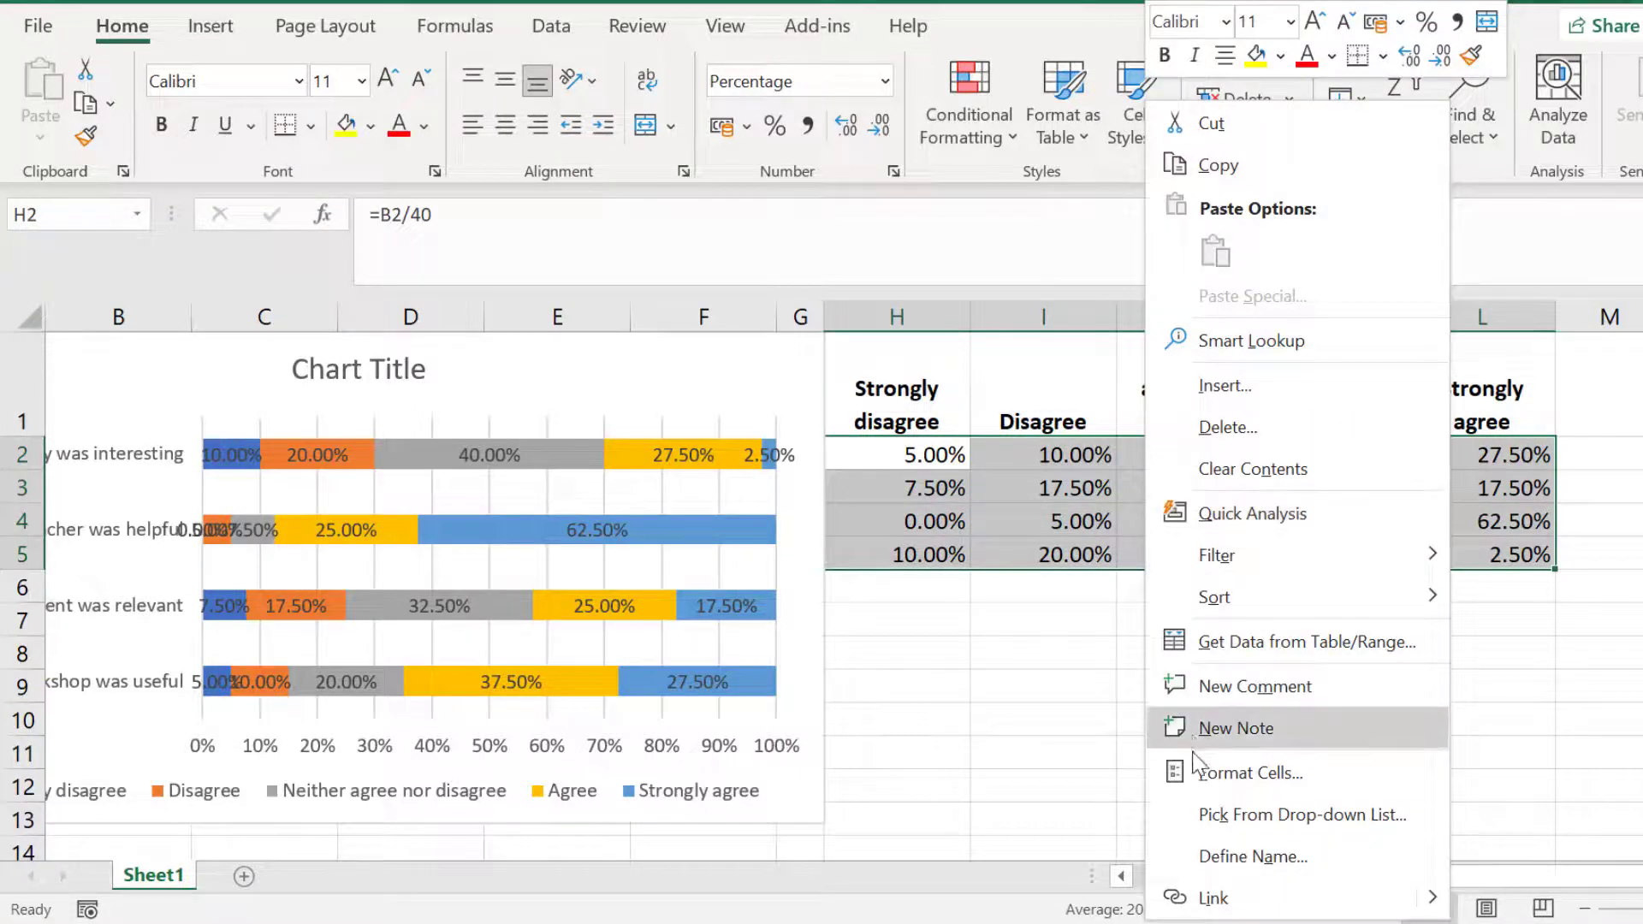
# Format the percentage cells with one decimal place and clear the 0% in H4.
pyautogui.click(1247, 771)
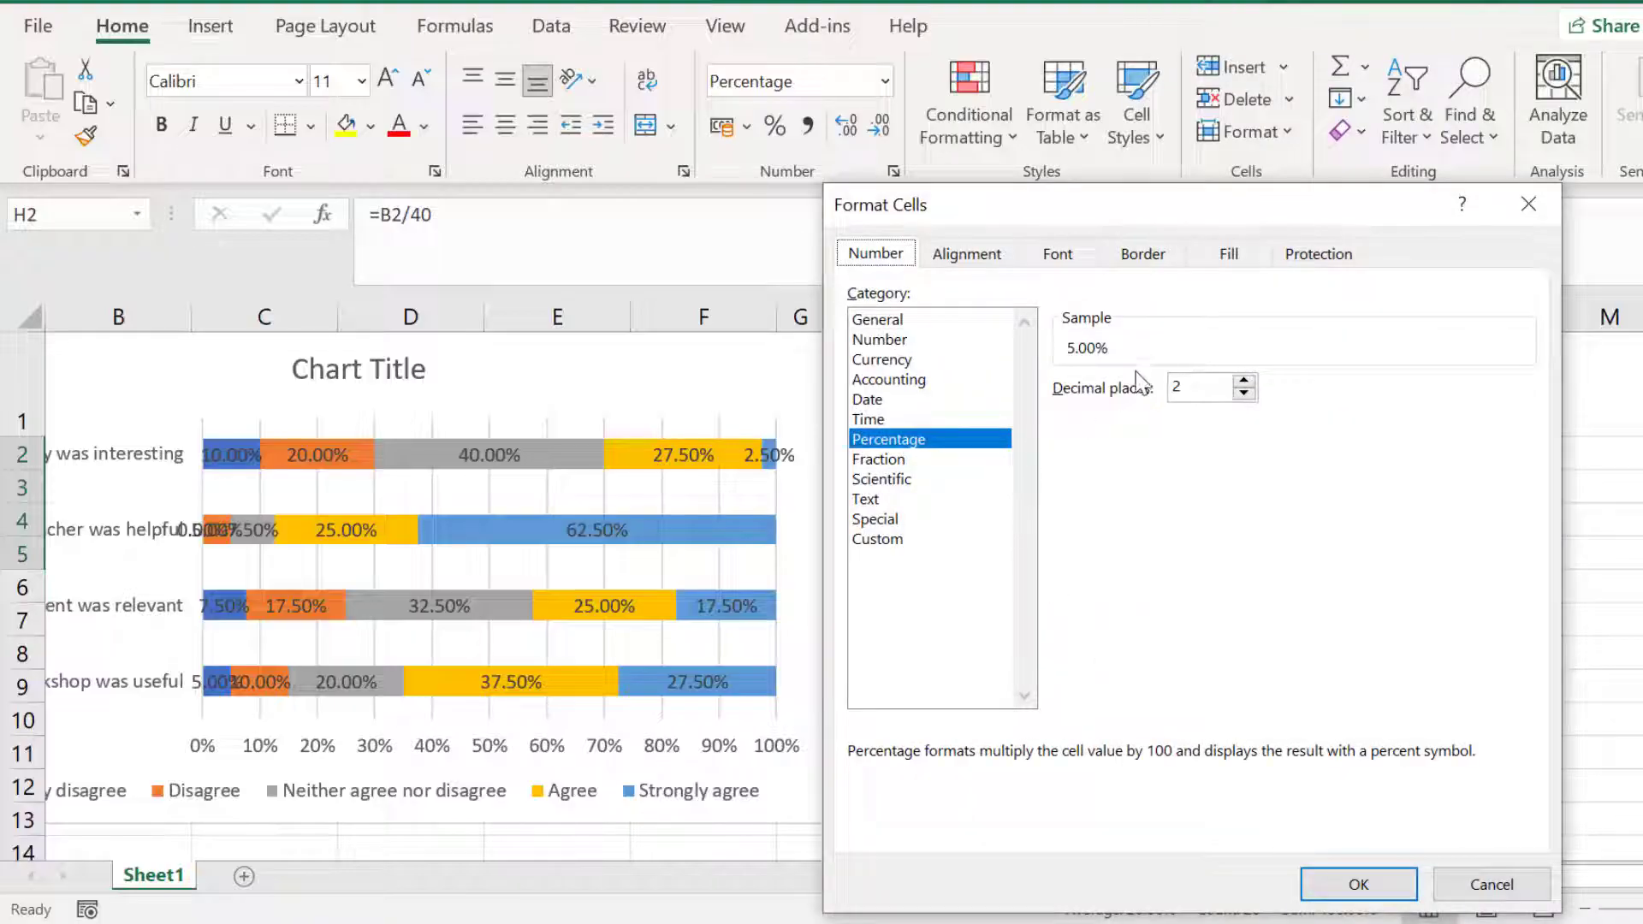
pyautogui.click(1246, 395)
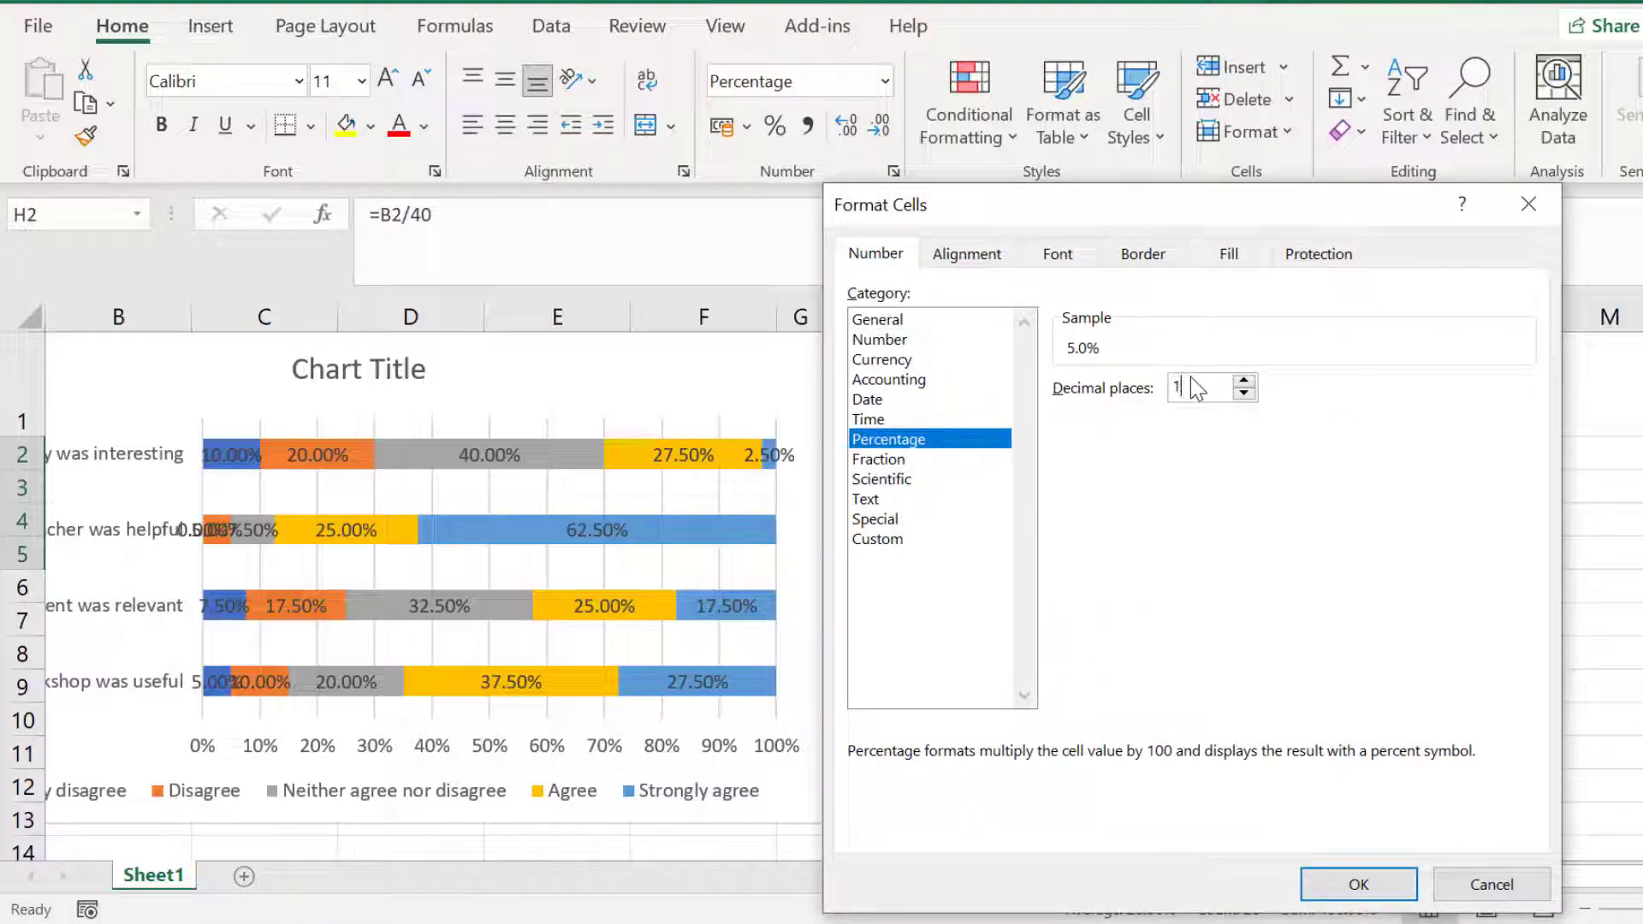
pyautogui.click(1357, 885)
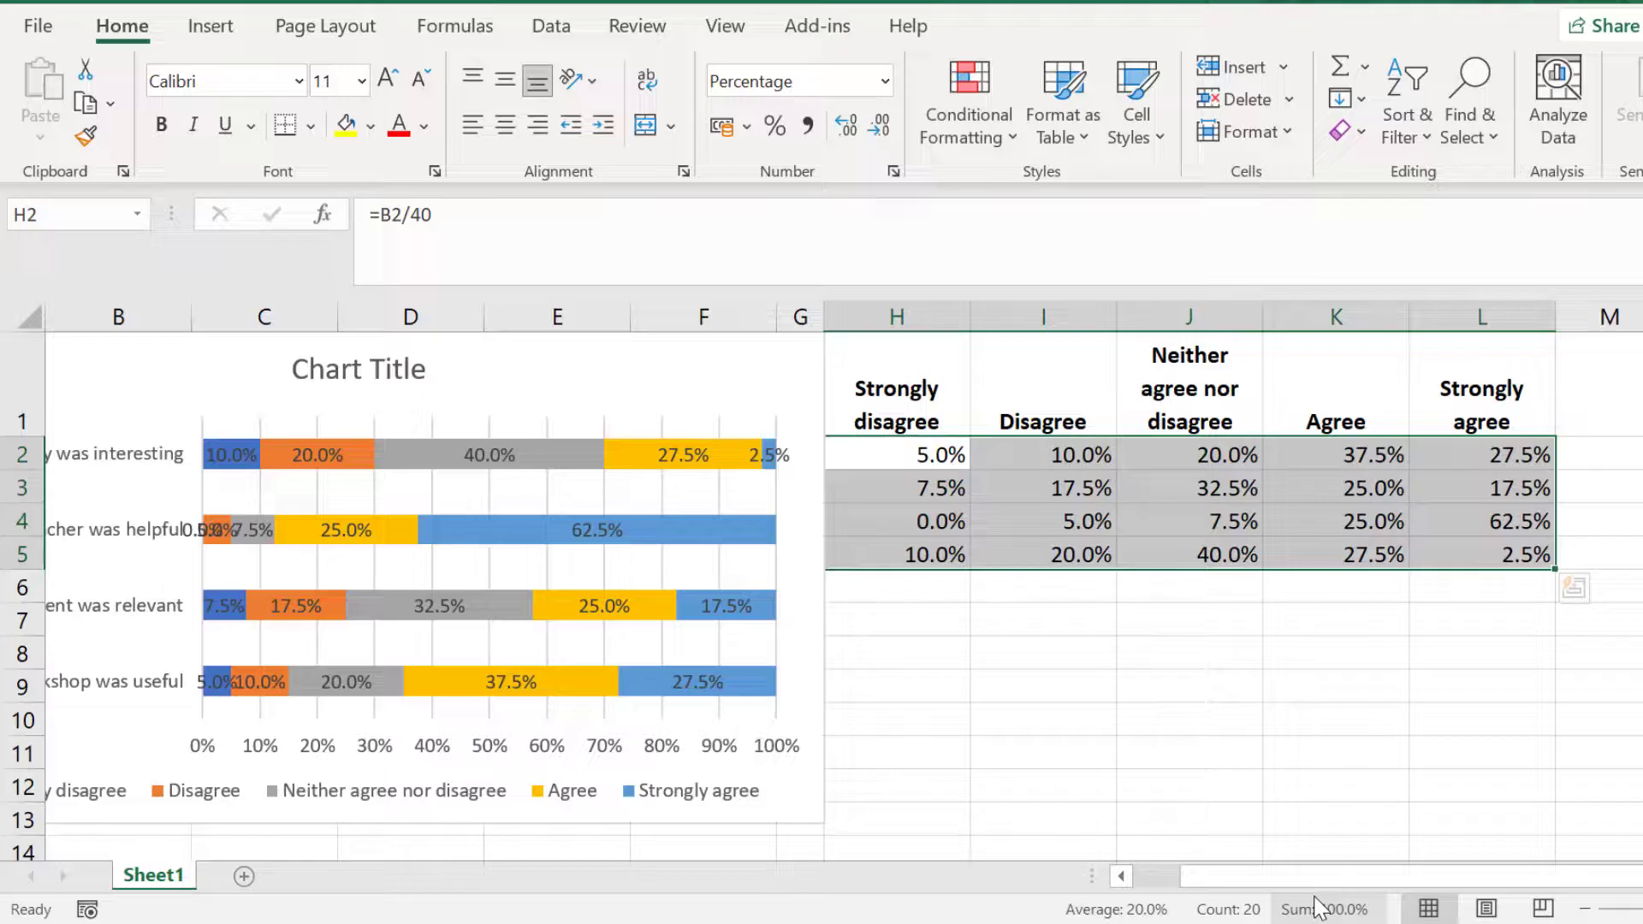
pyautogui.moveTo(1243, 730)
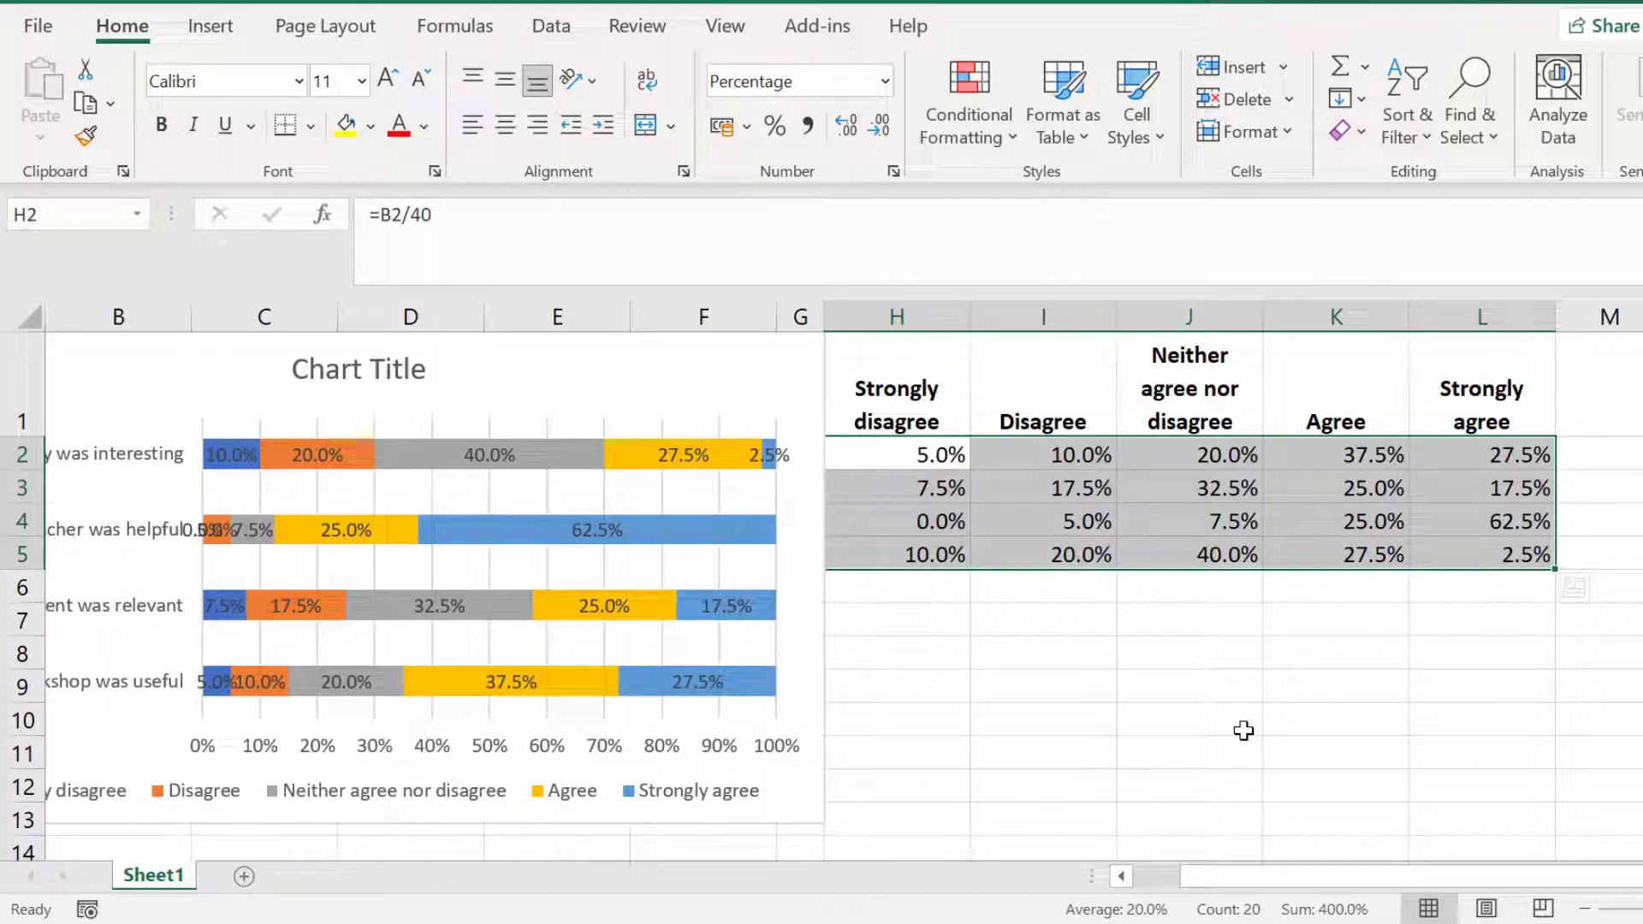
pyautogui.click(895, 520)
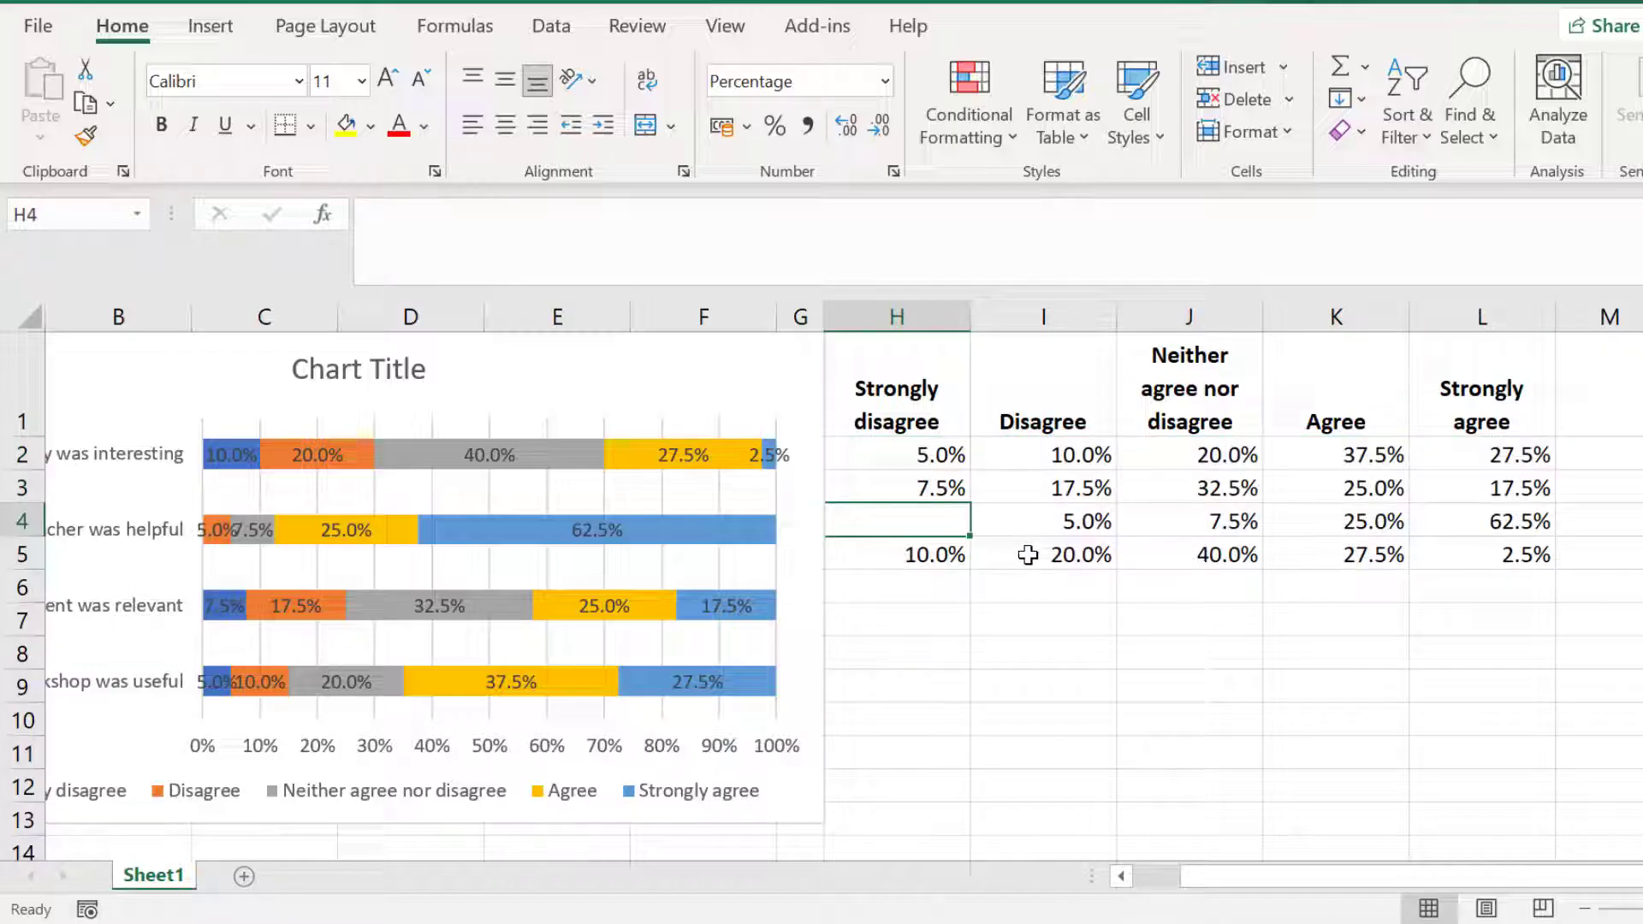
pyautogui.moveTo(1027, 636)
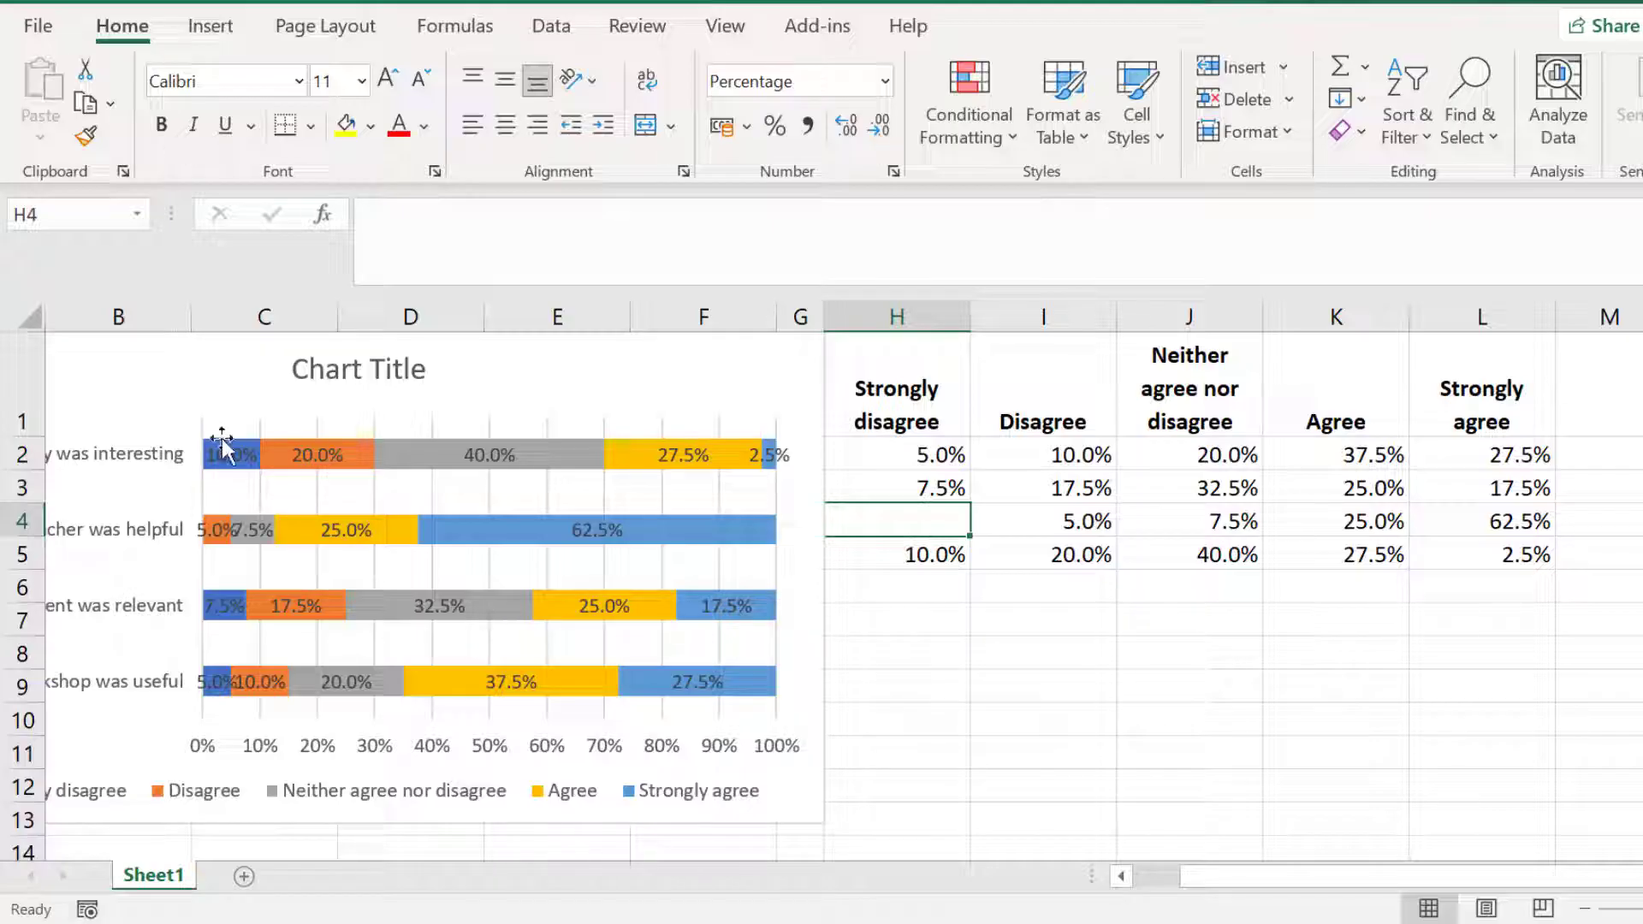
# Colour the Strongly disagree bars orange and make the Strongly agree labels white.
pyautogui.click(228, 452)
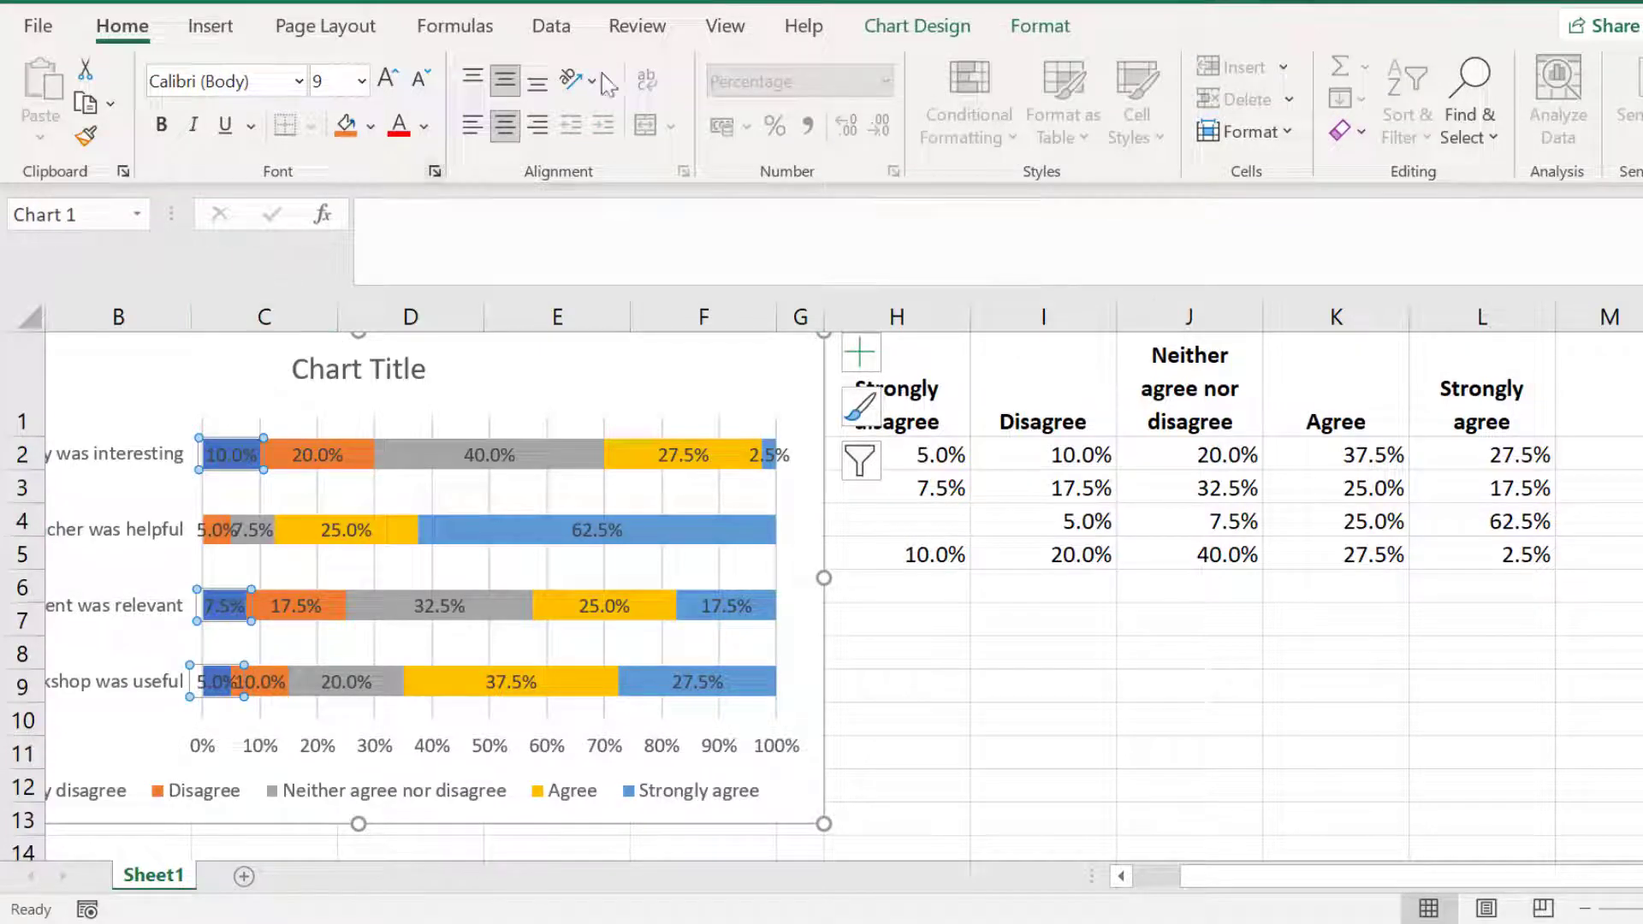
pyautogui.click(1039, 26)
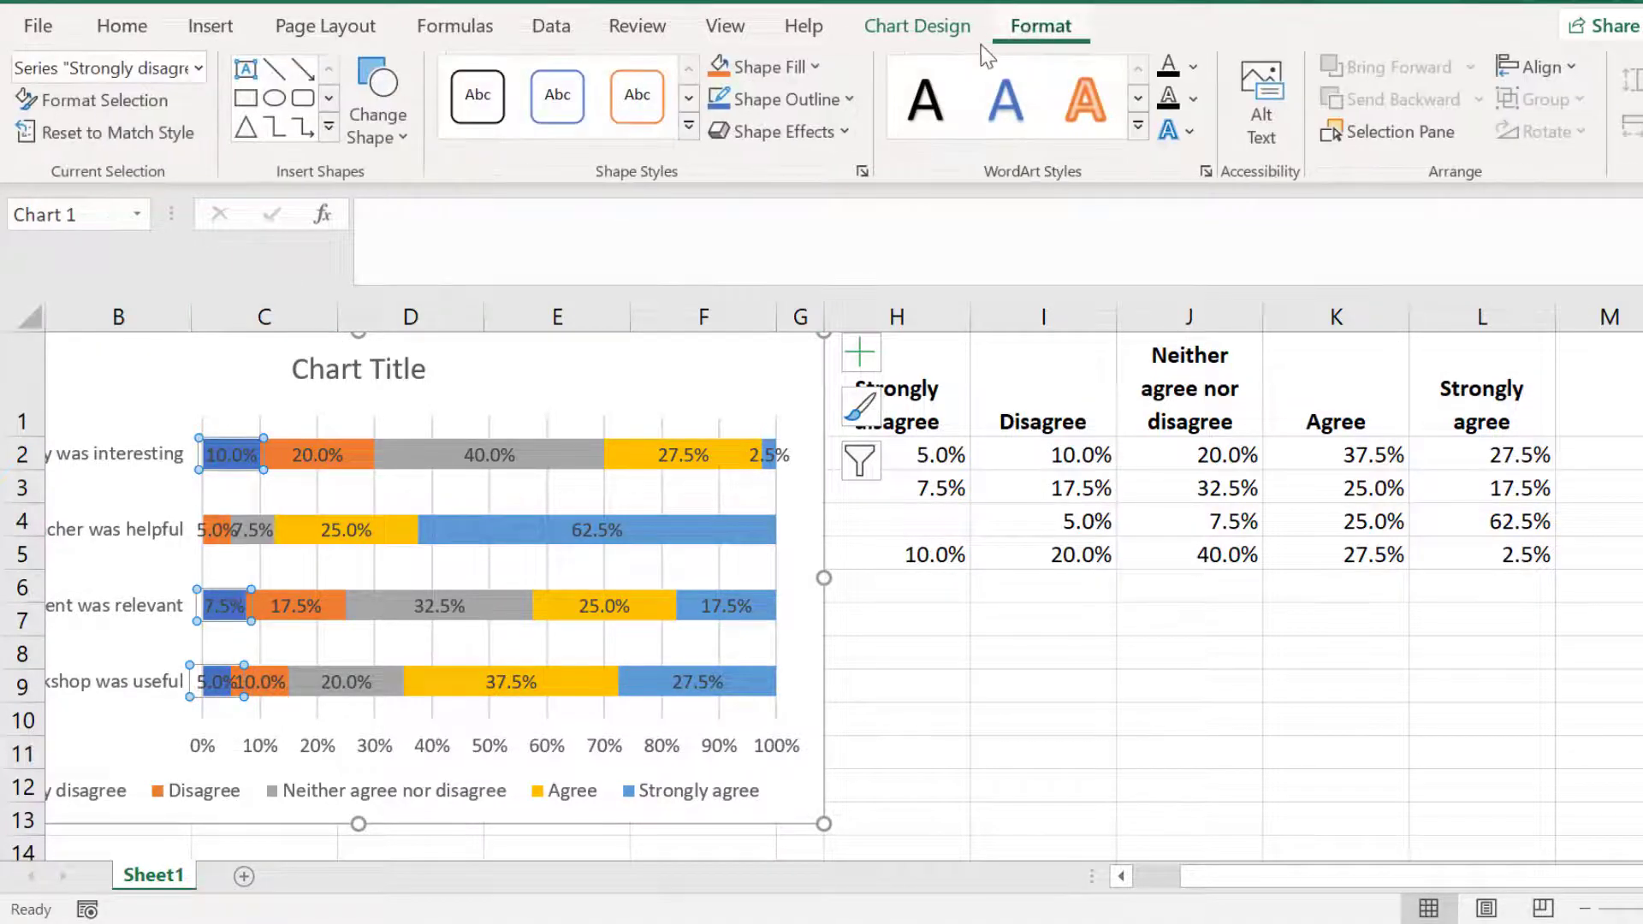
pyautogui.click(762, 67)
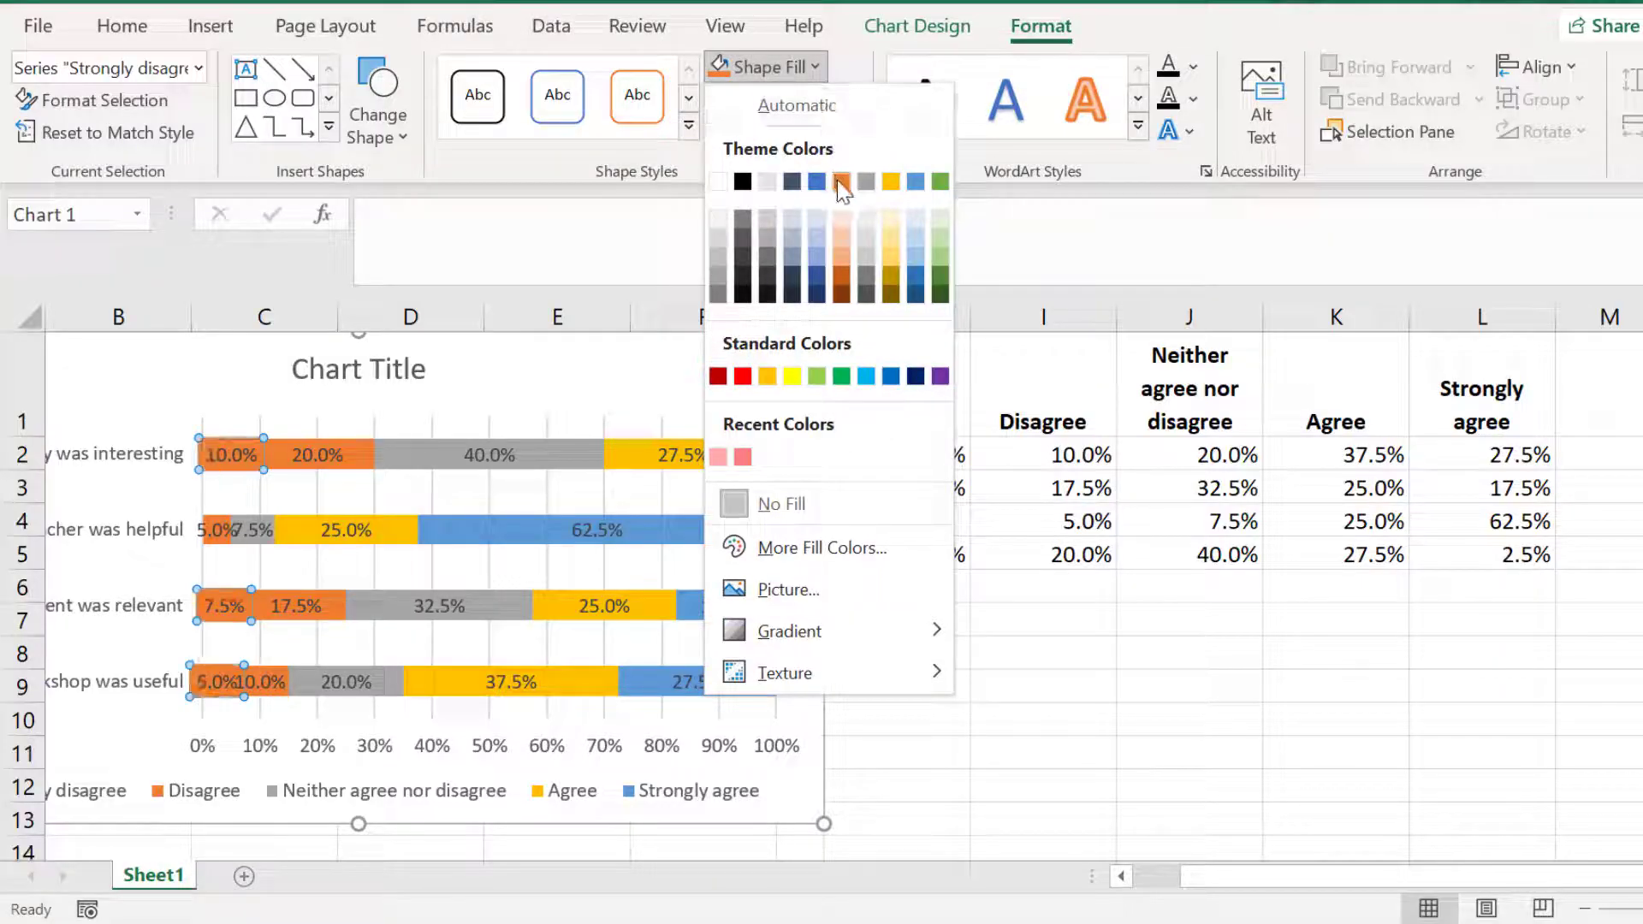
pyautogui.click(842, 181)
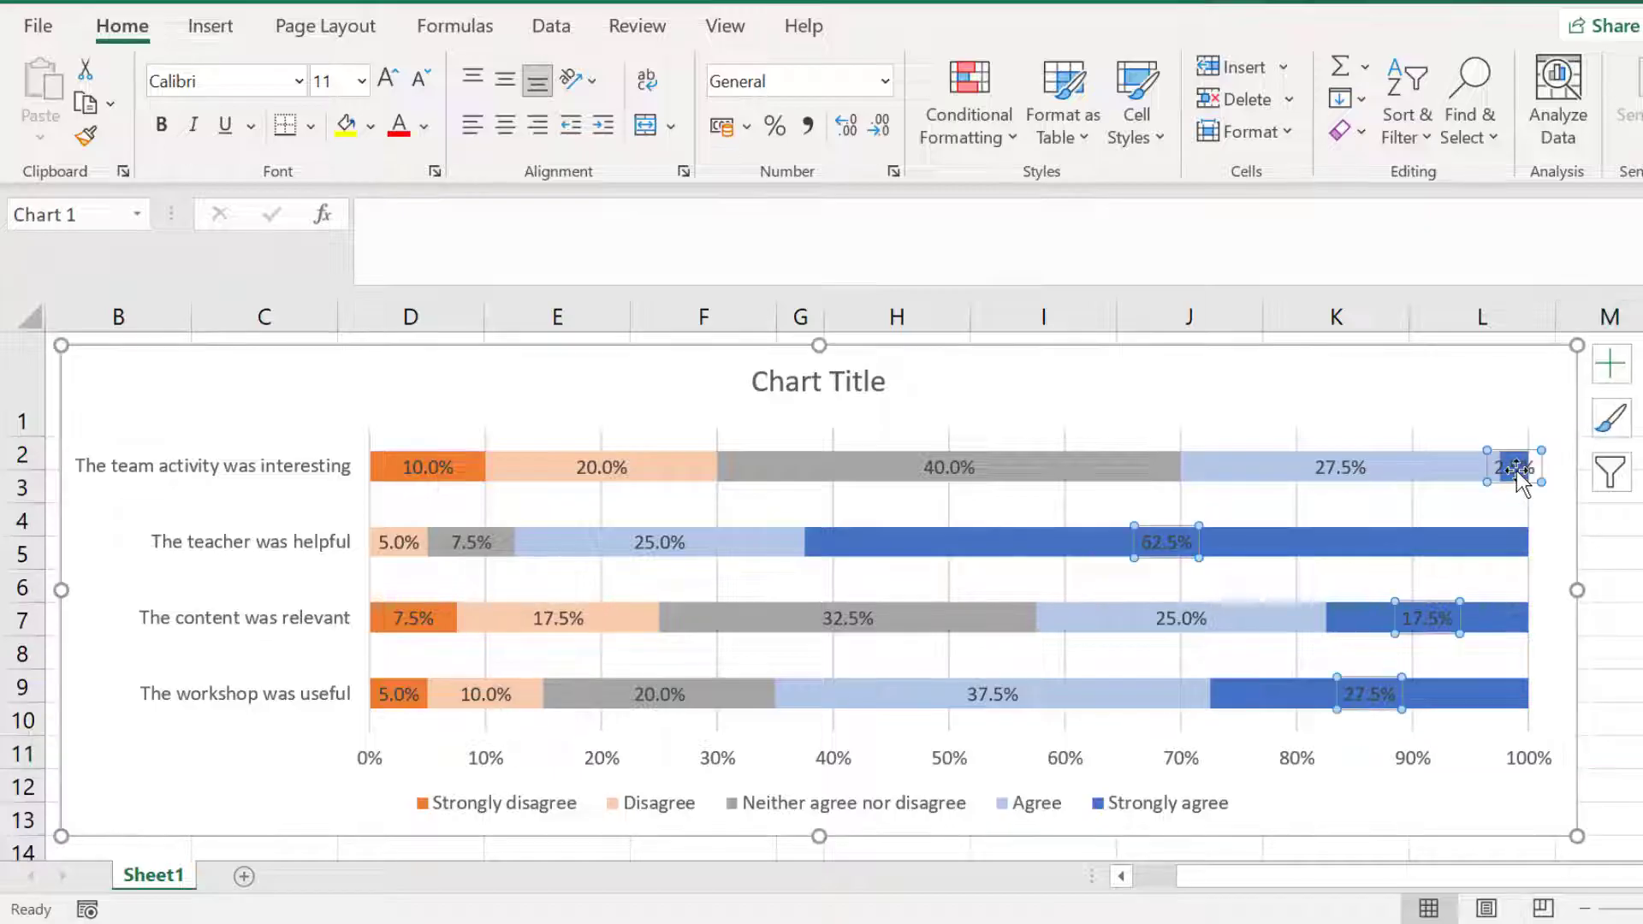
pyautogui.click(1040, 26)
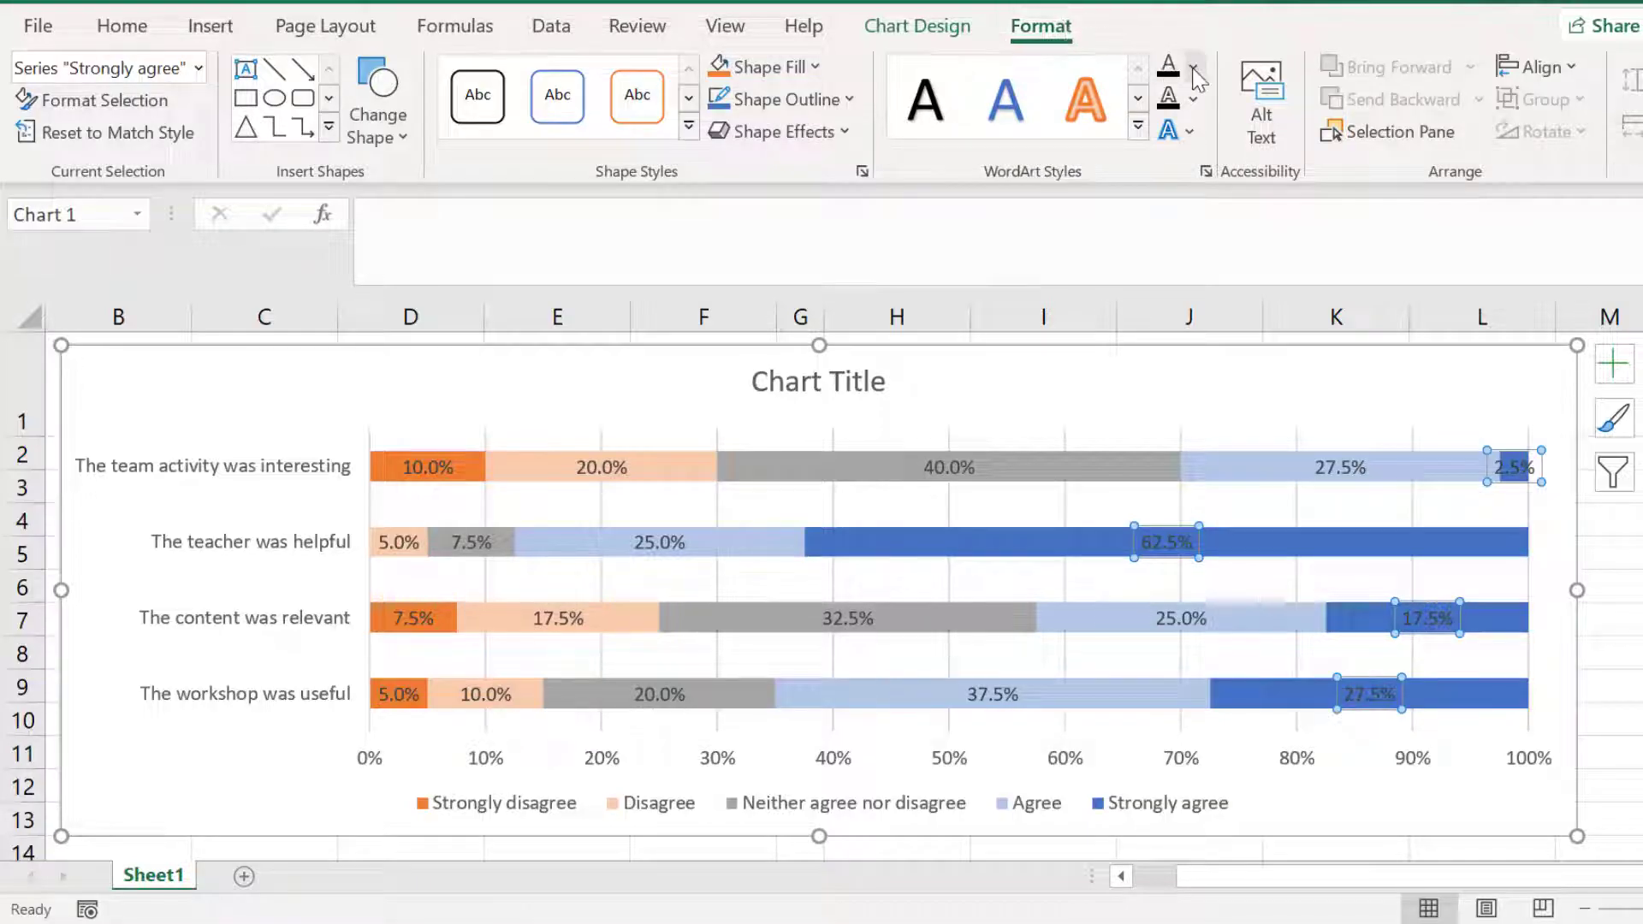
pyautogui.click(1193, 66)
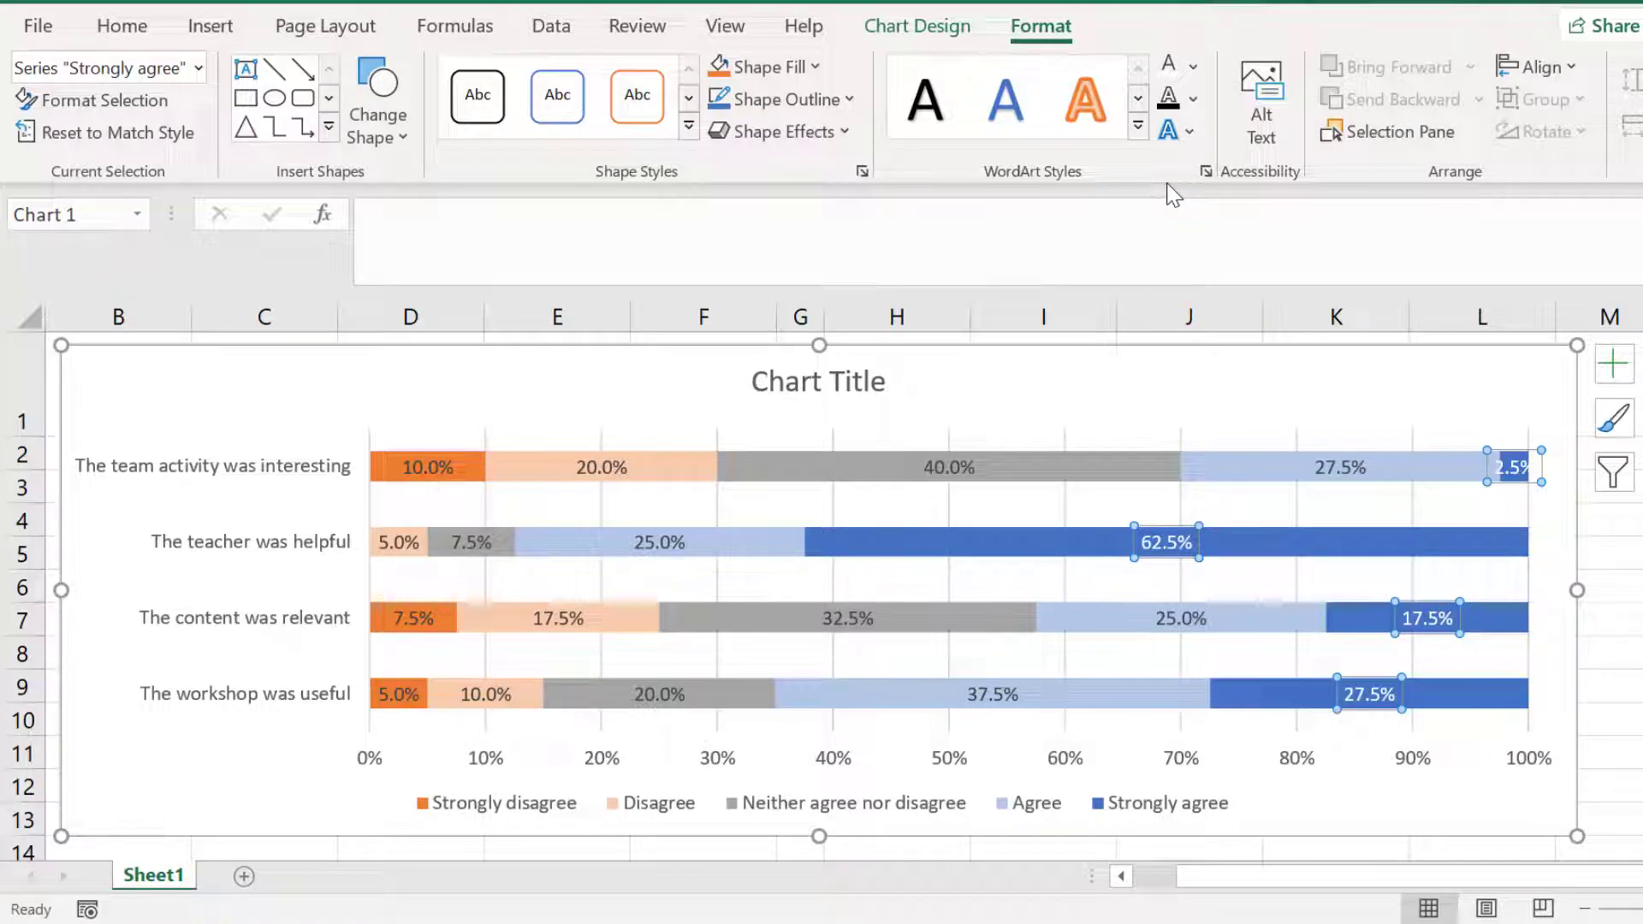
pyautogui.moveTo(848, 617)
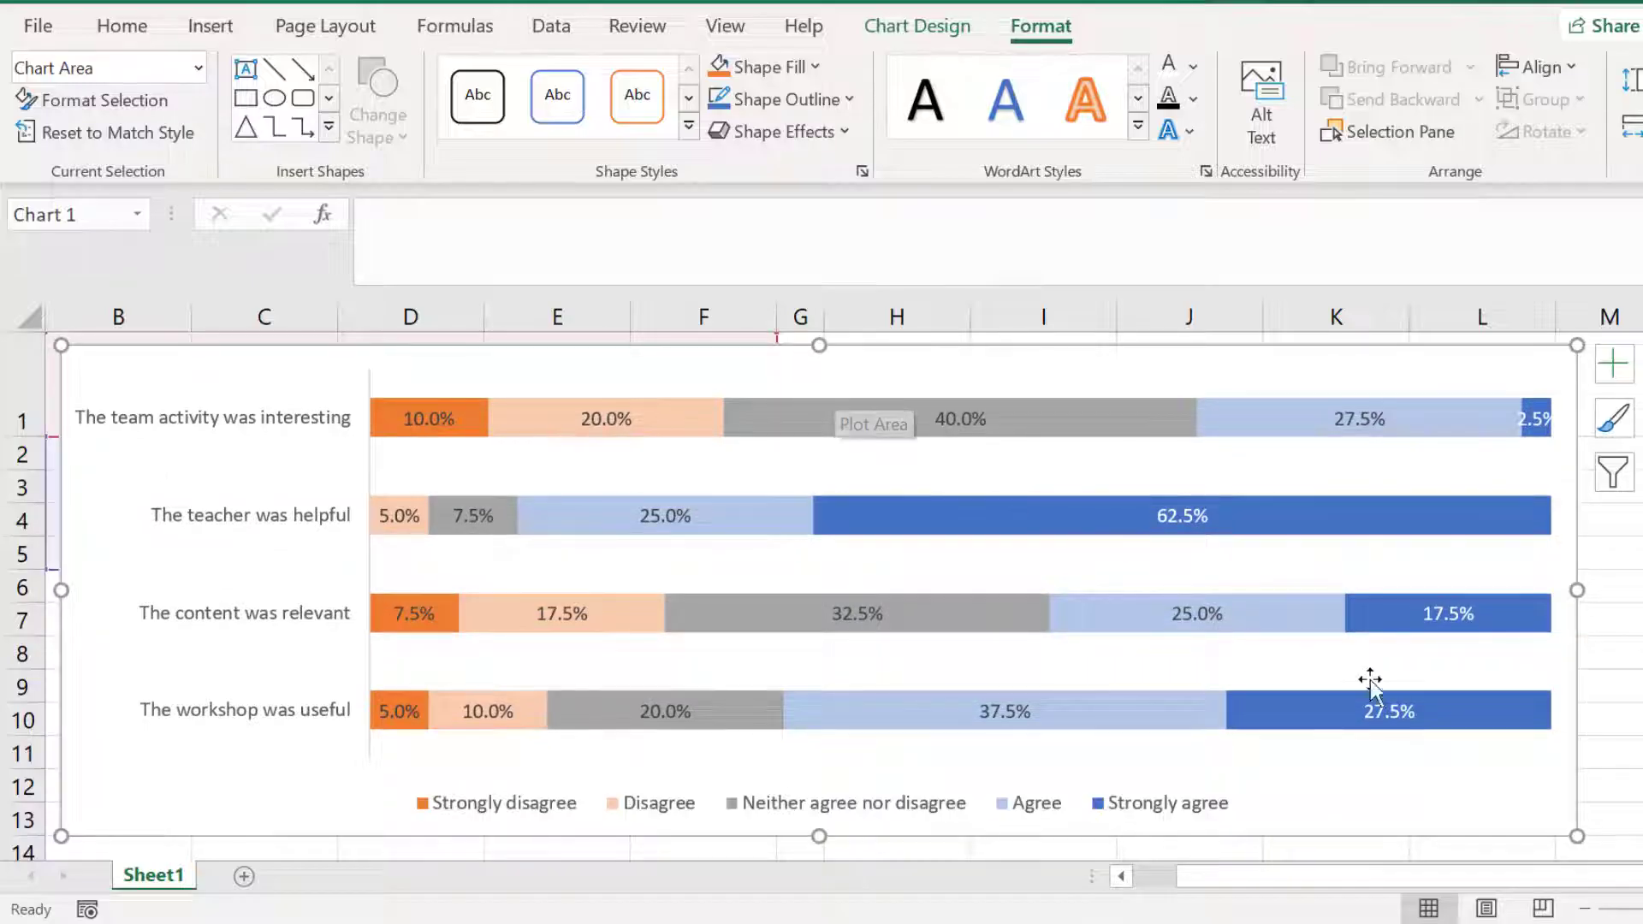
# Deselect the chart after removing its title and gridlines.
pyautogui.click(1624, 722)
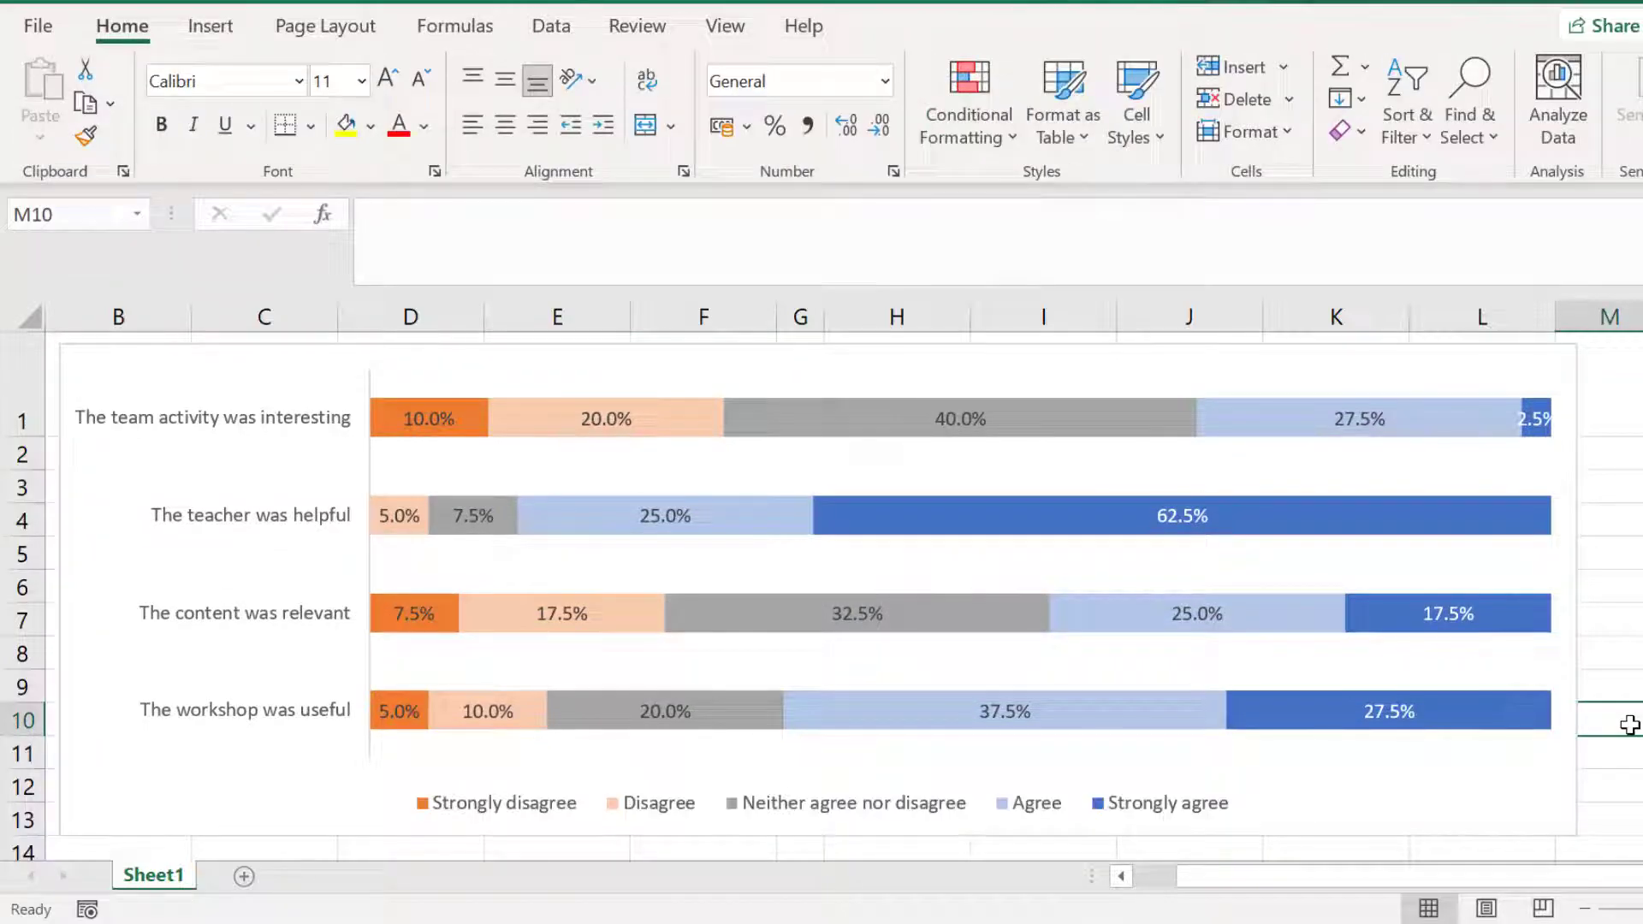